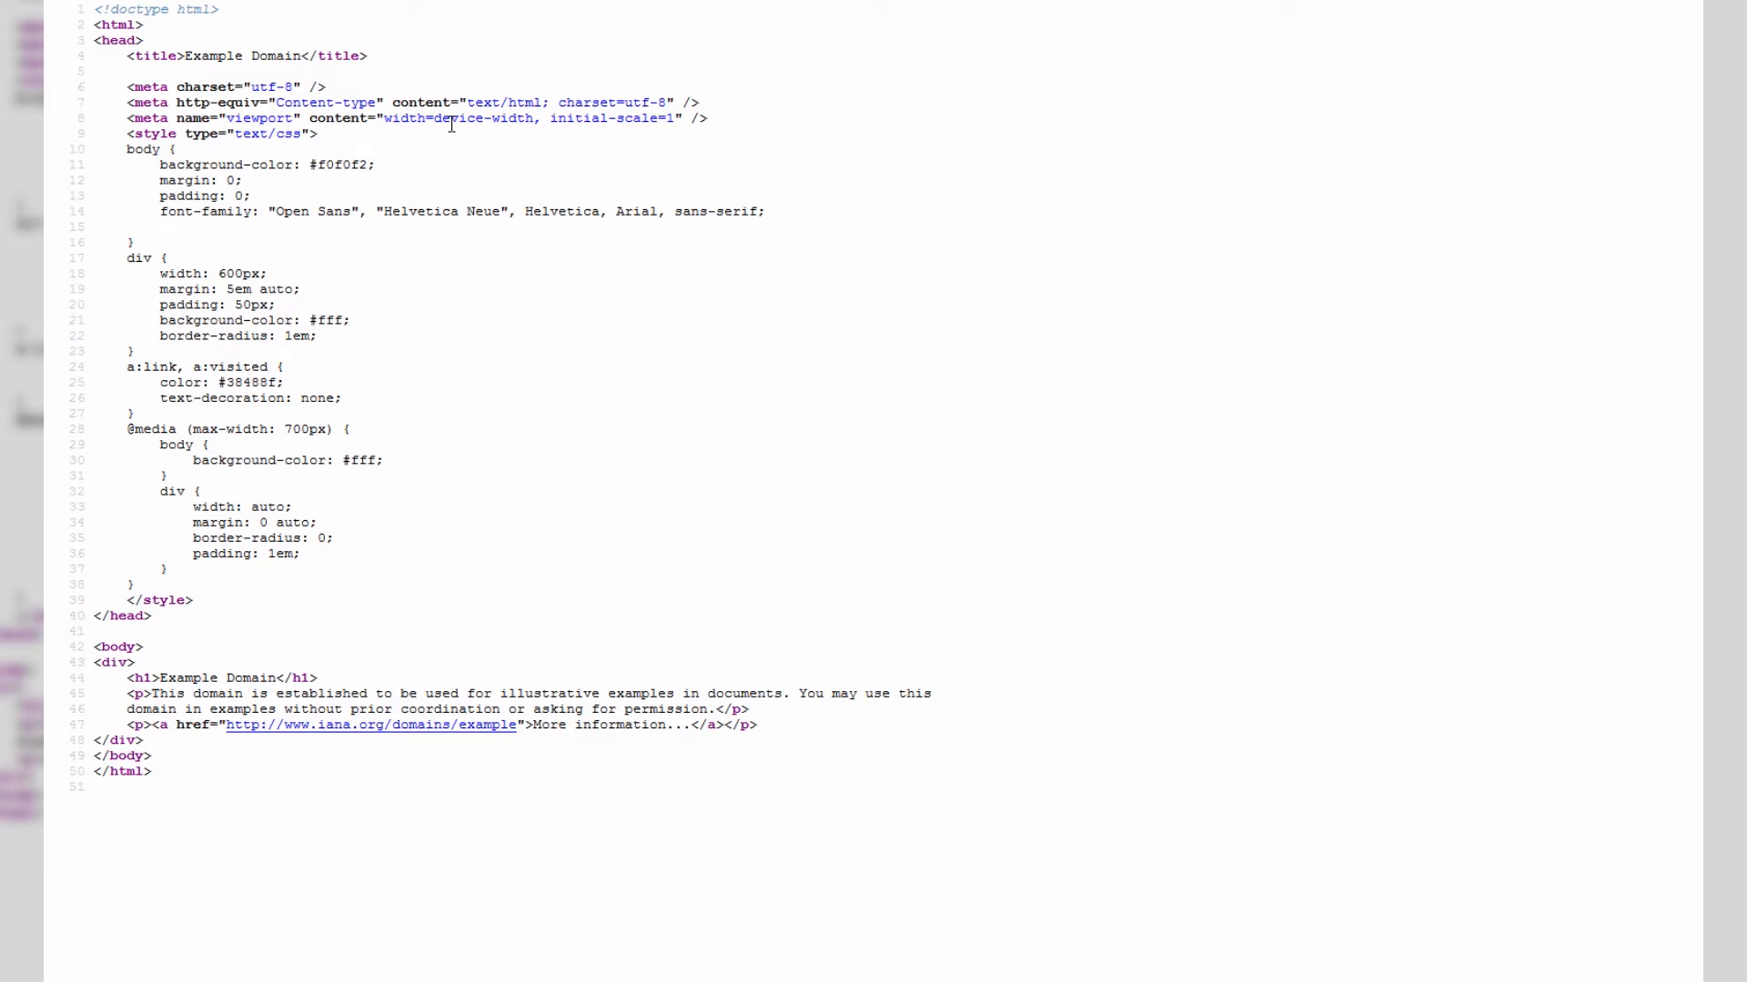
mouse_move(416, 211)
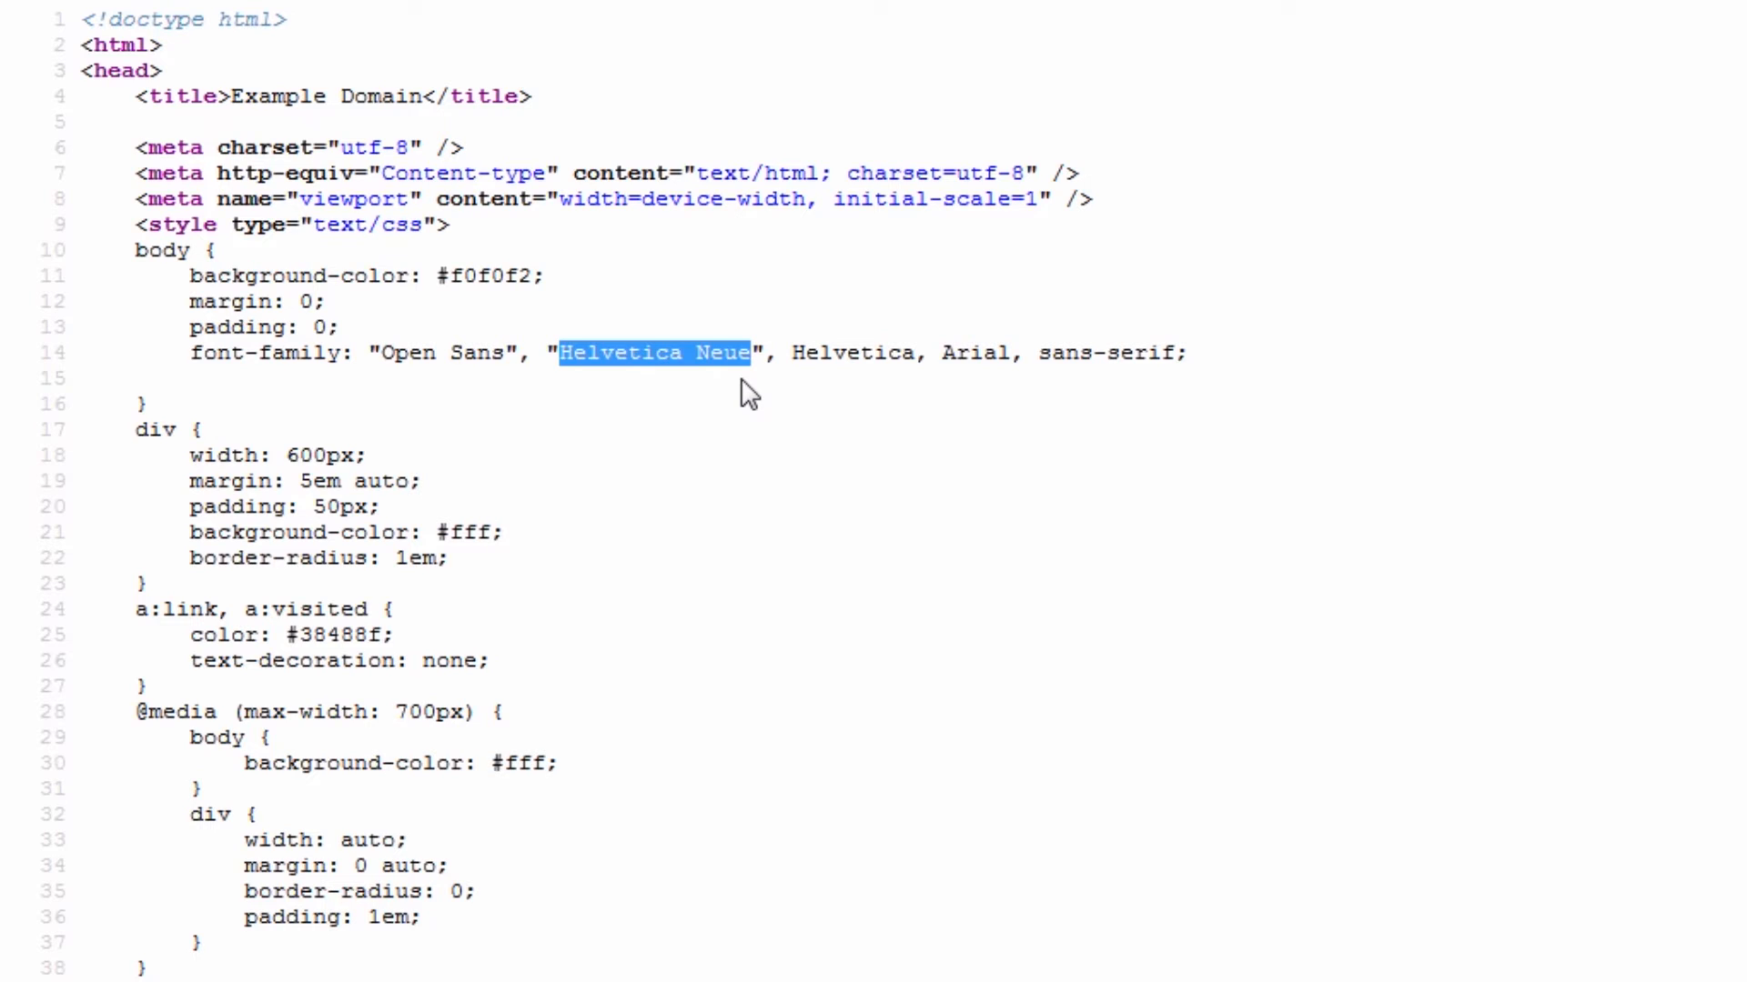
Locate the font-family line with Helvetica Neue in the Example Domain page source
scroll("down", 3)
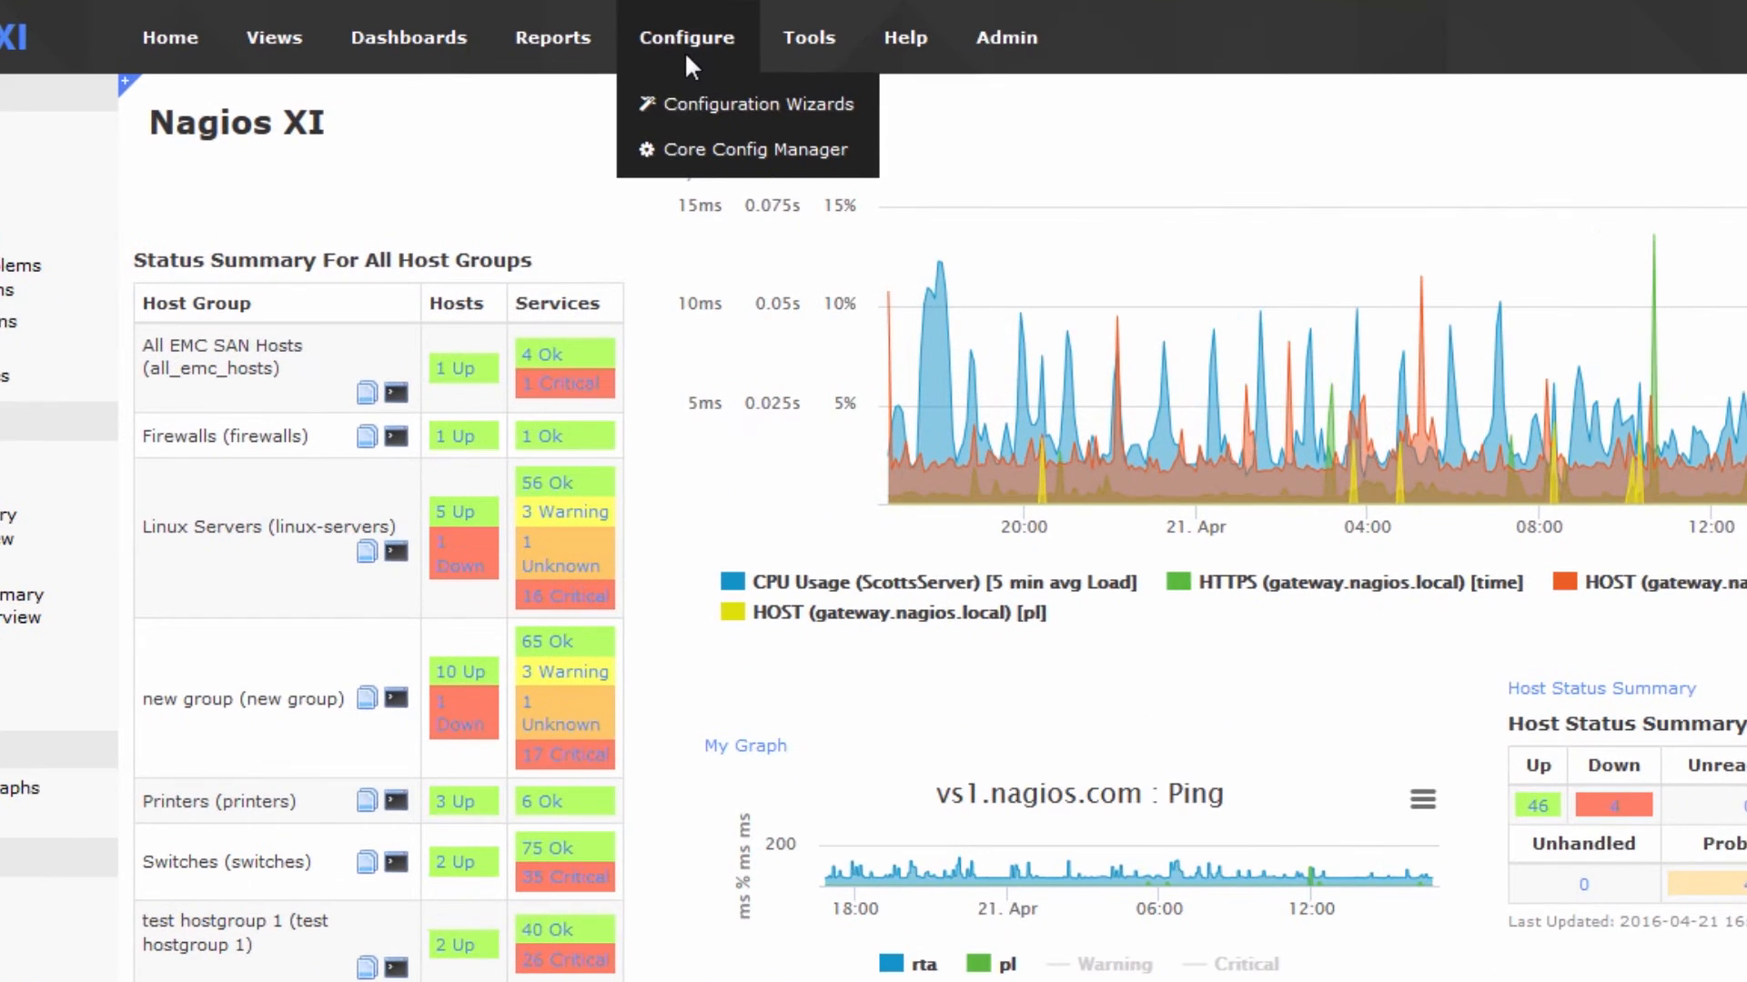
left_click(760, 104)
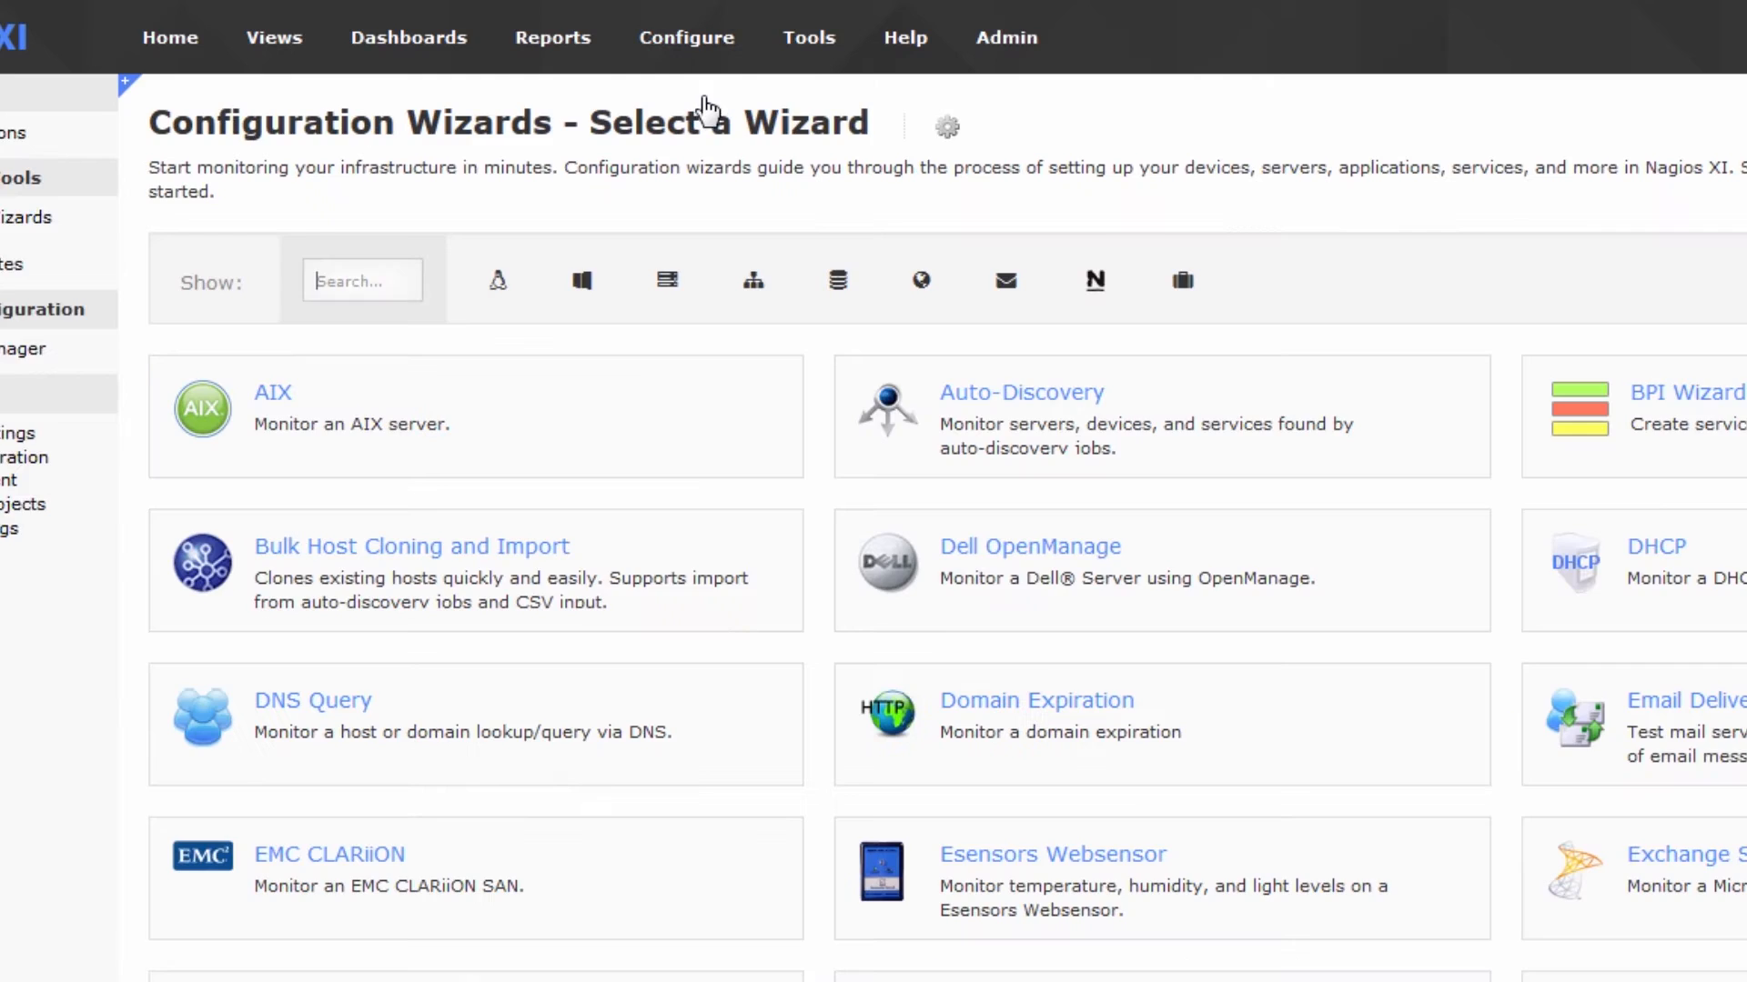
type("website")
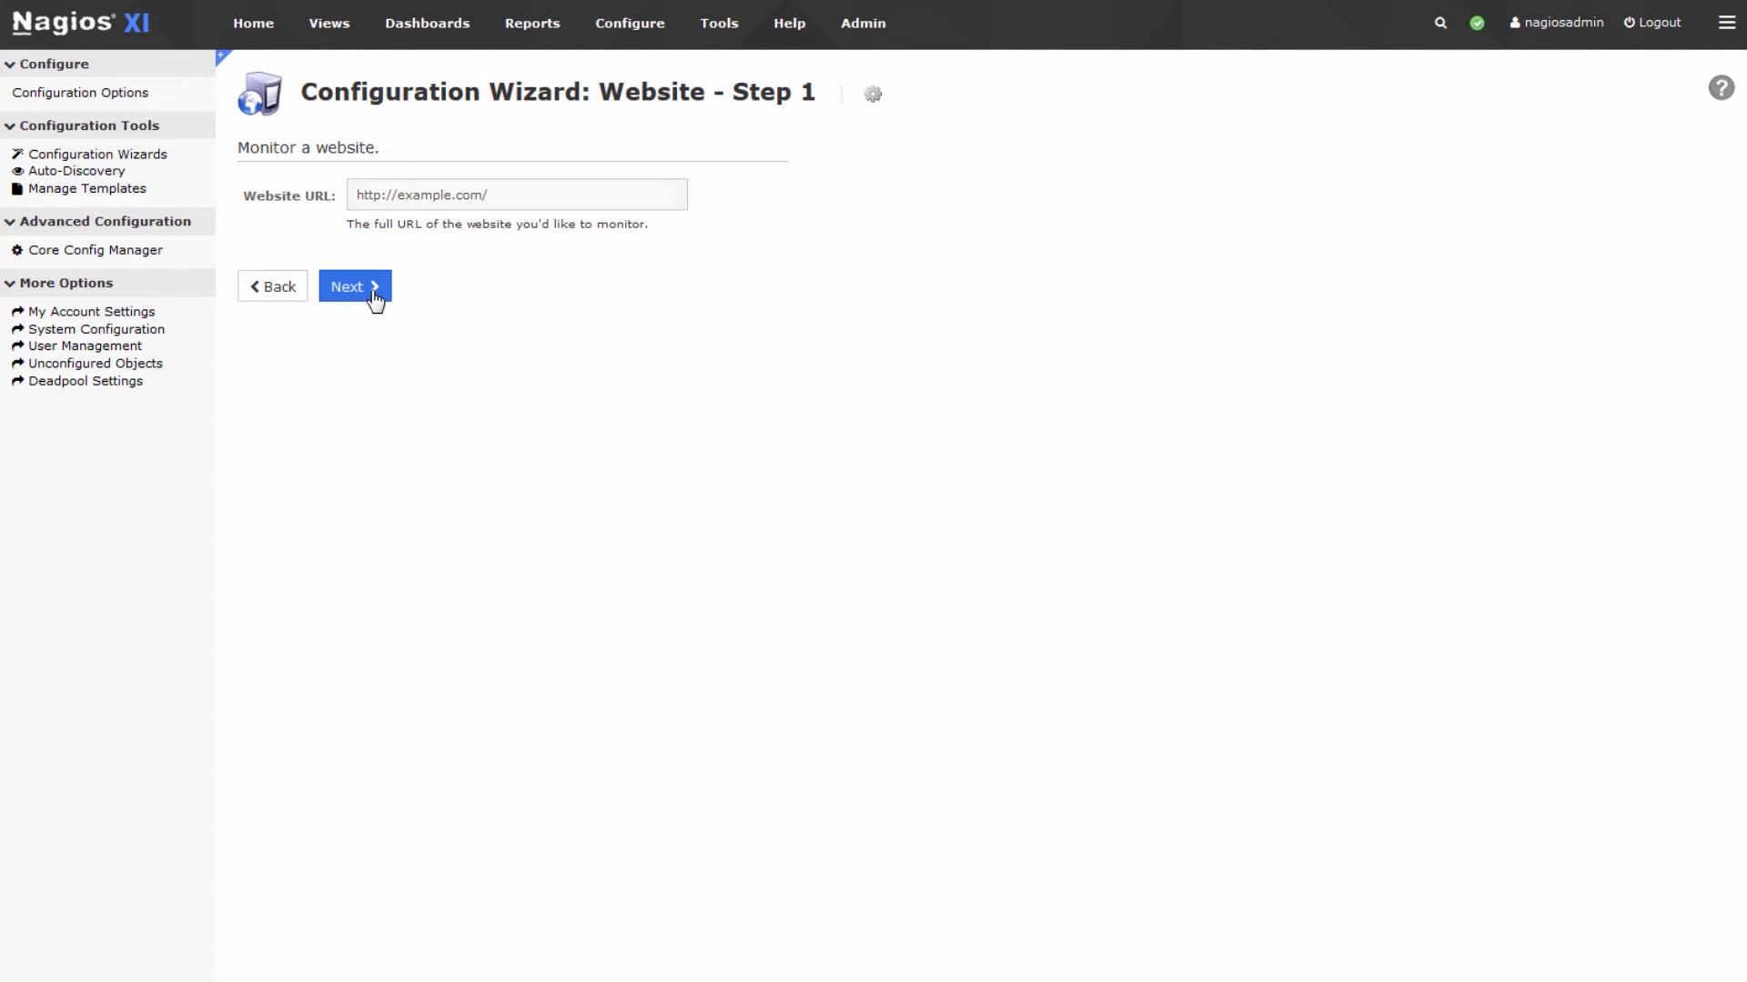
On Step 2, untick the HTTP check and enable only Web Page Content expecting 'Helvetica Neue'
left_click(353, 286)
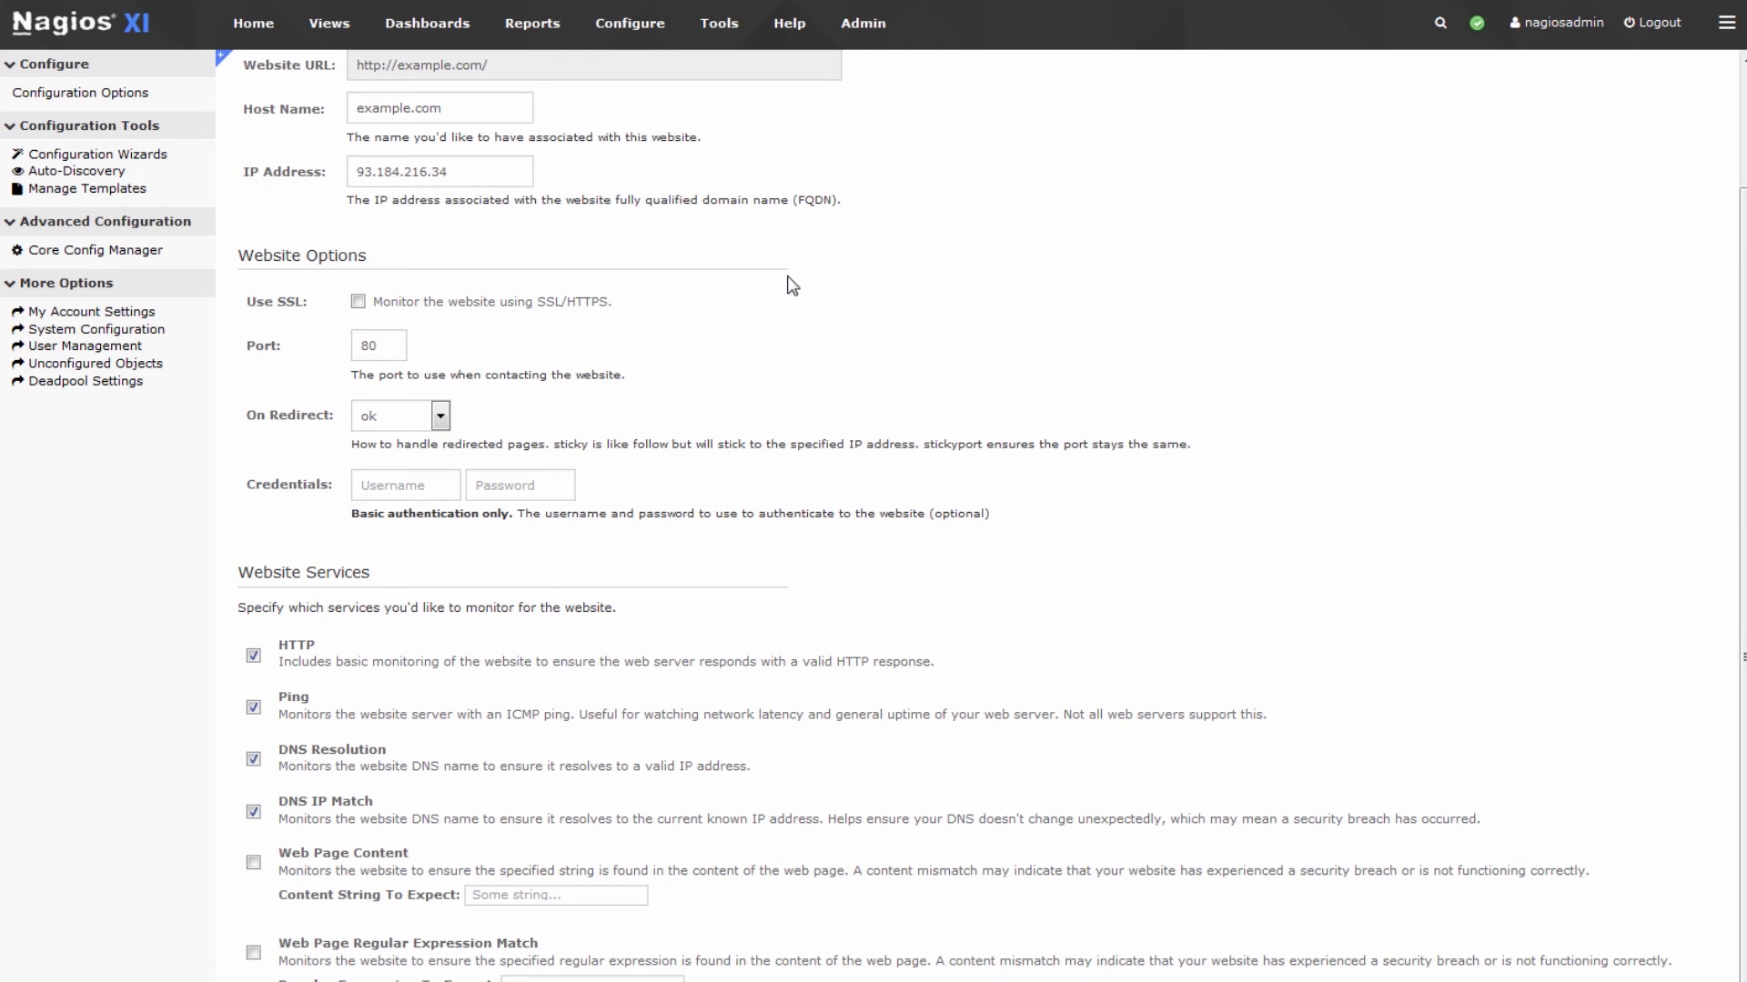
scroll("down", 3)
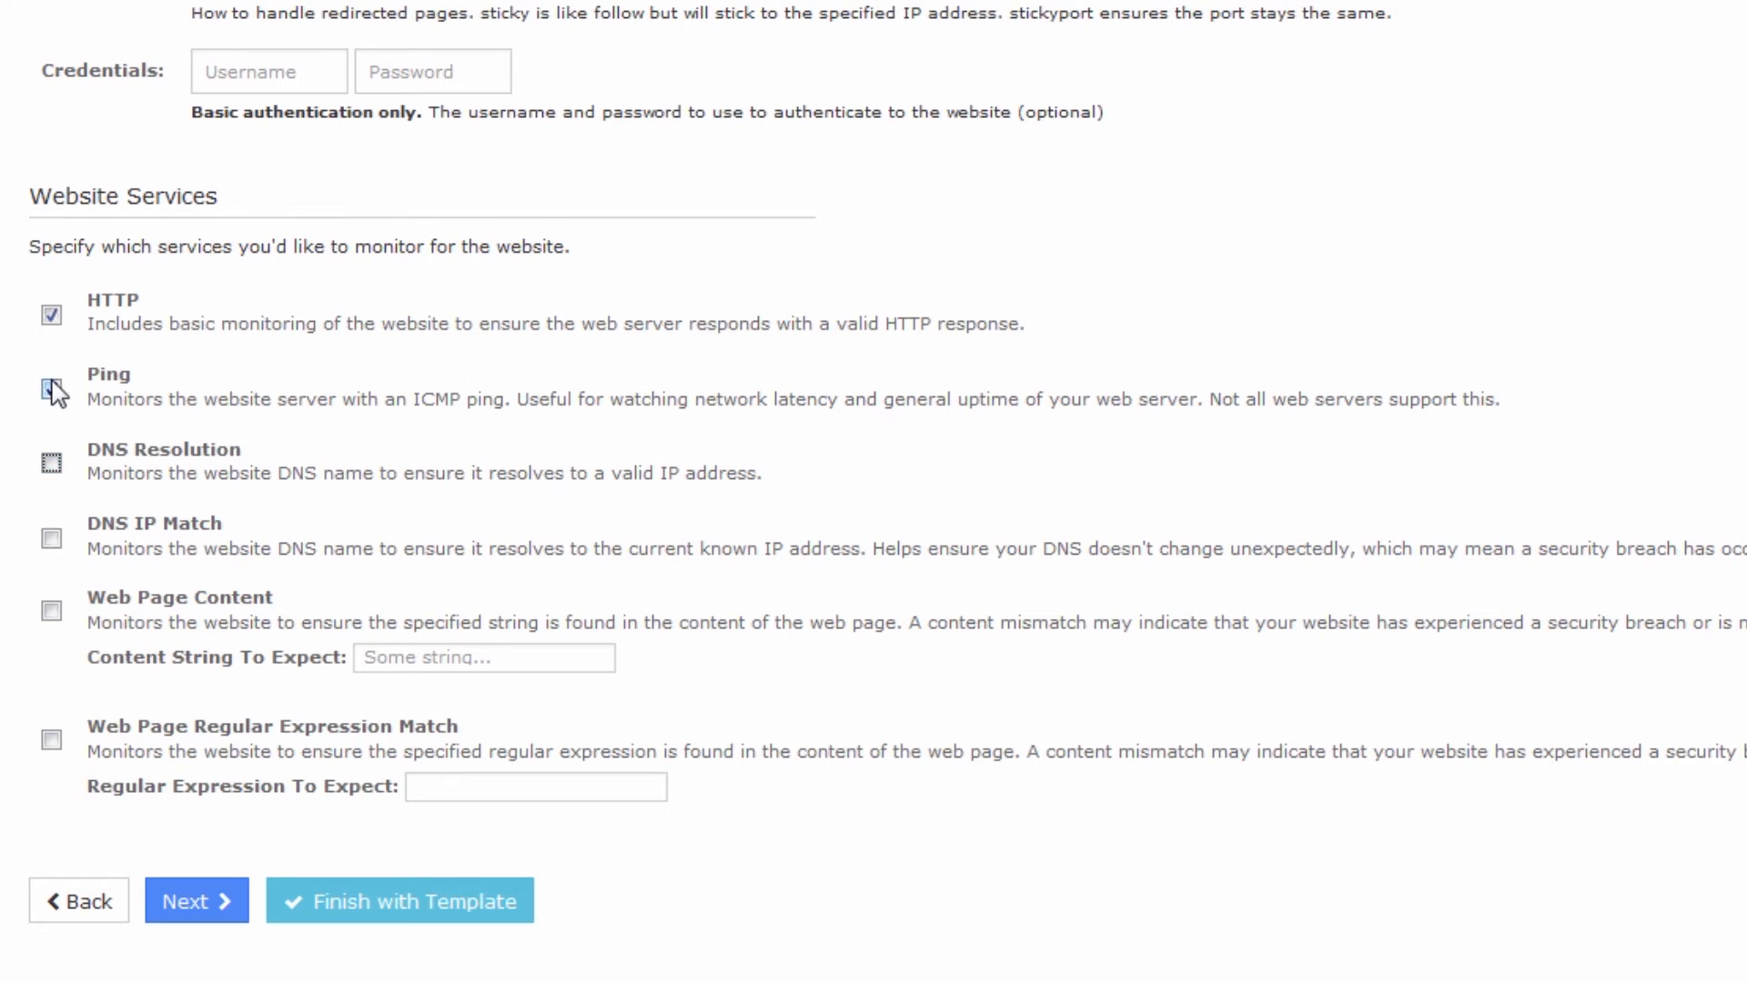
left_click(51, 313)
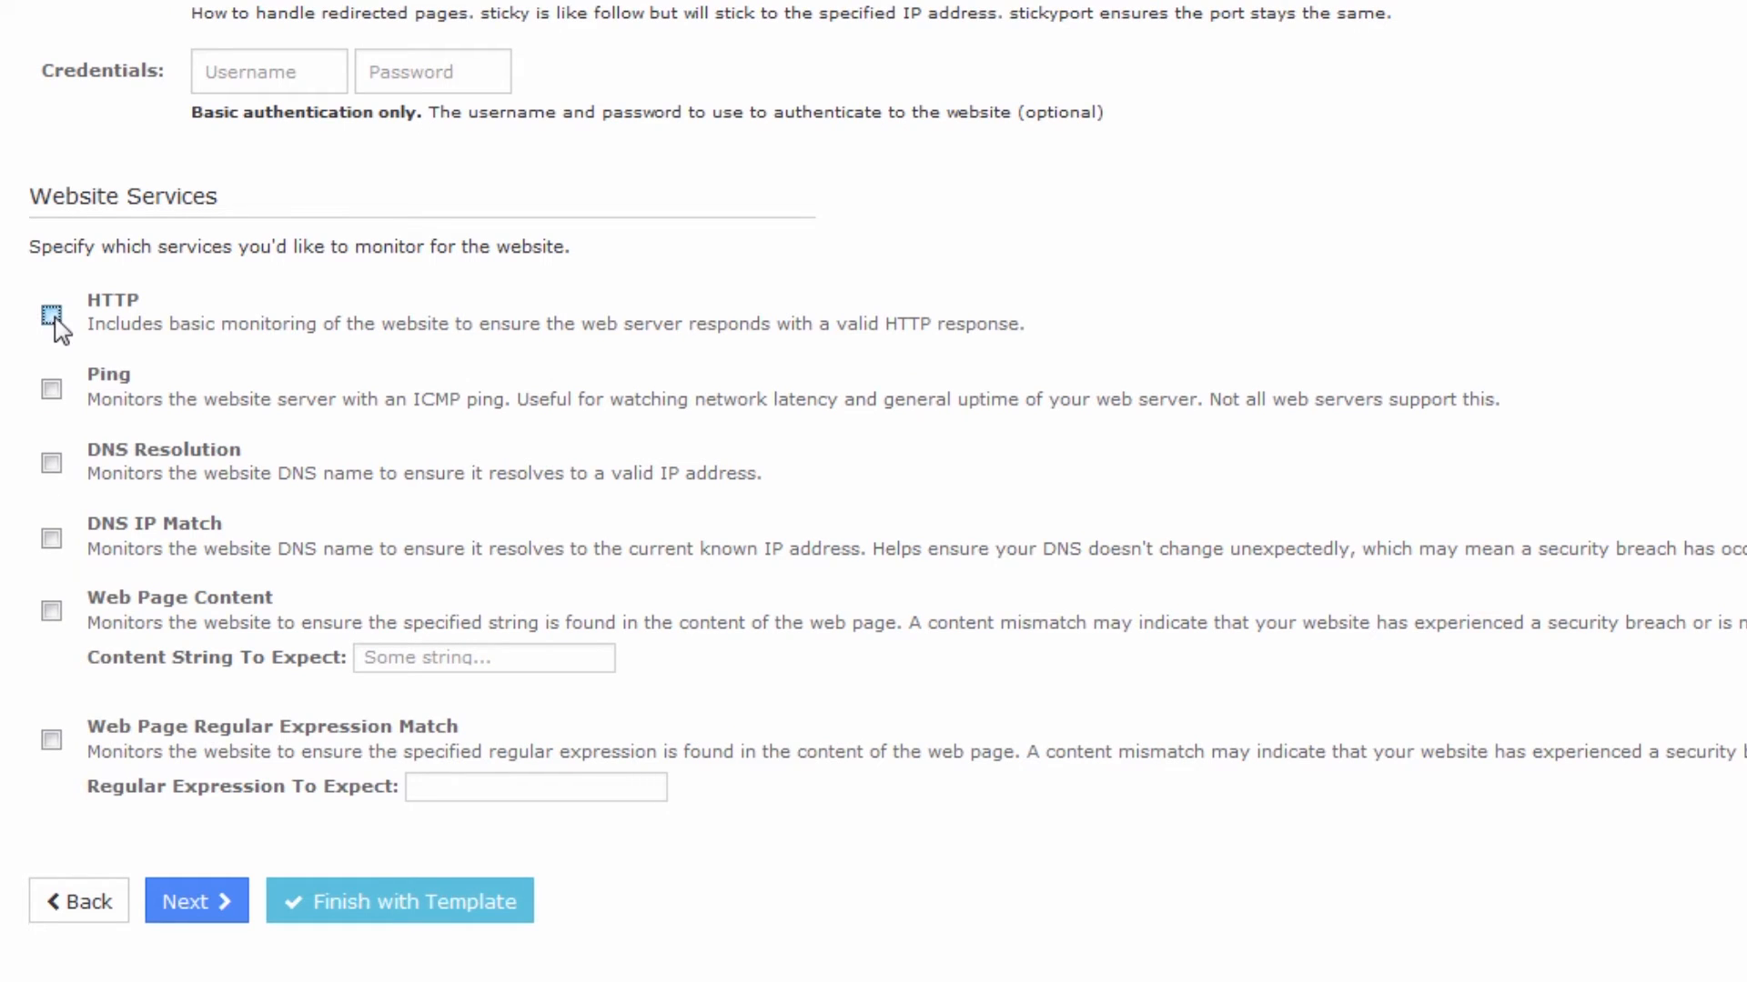
mouse_move(148, 330)
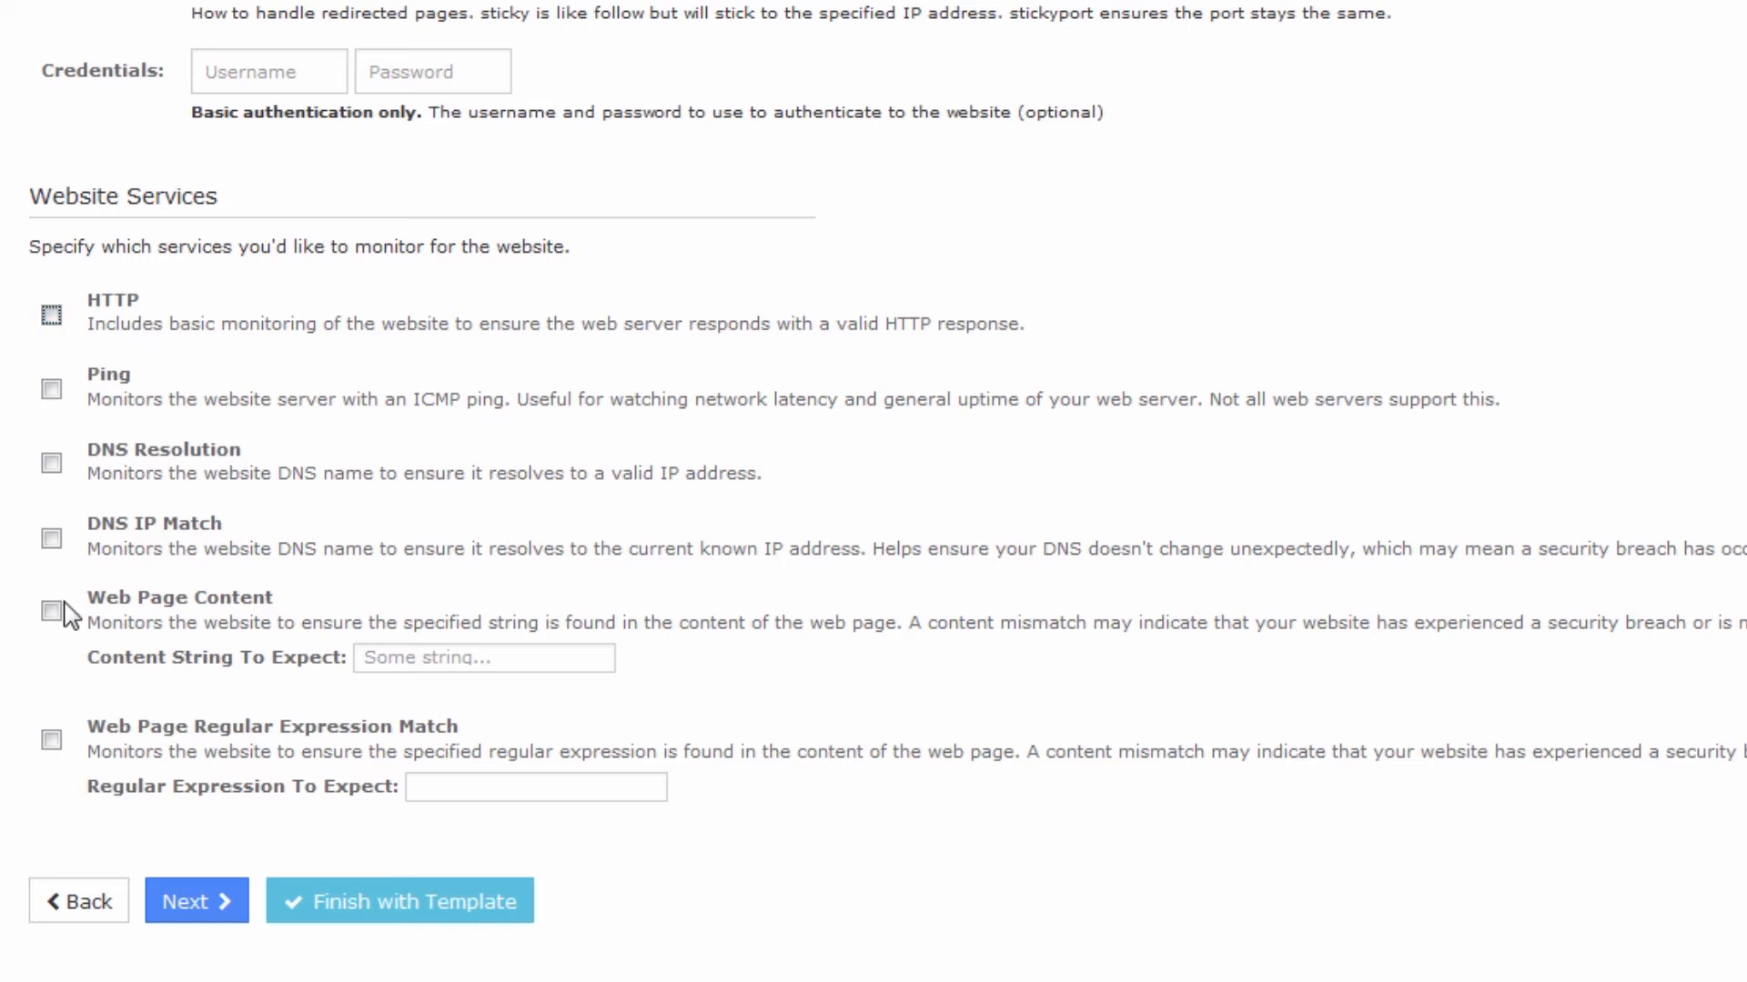
left_click(51, 611)
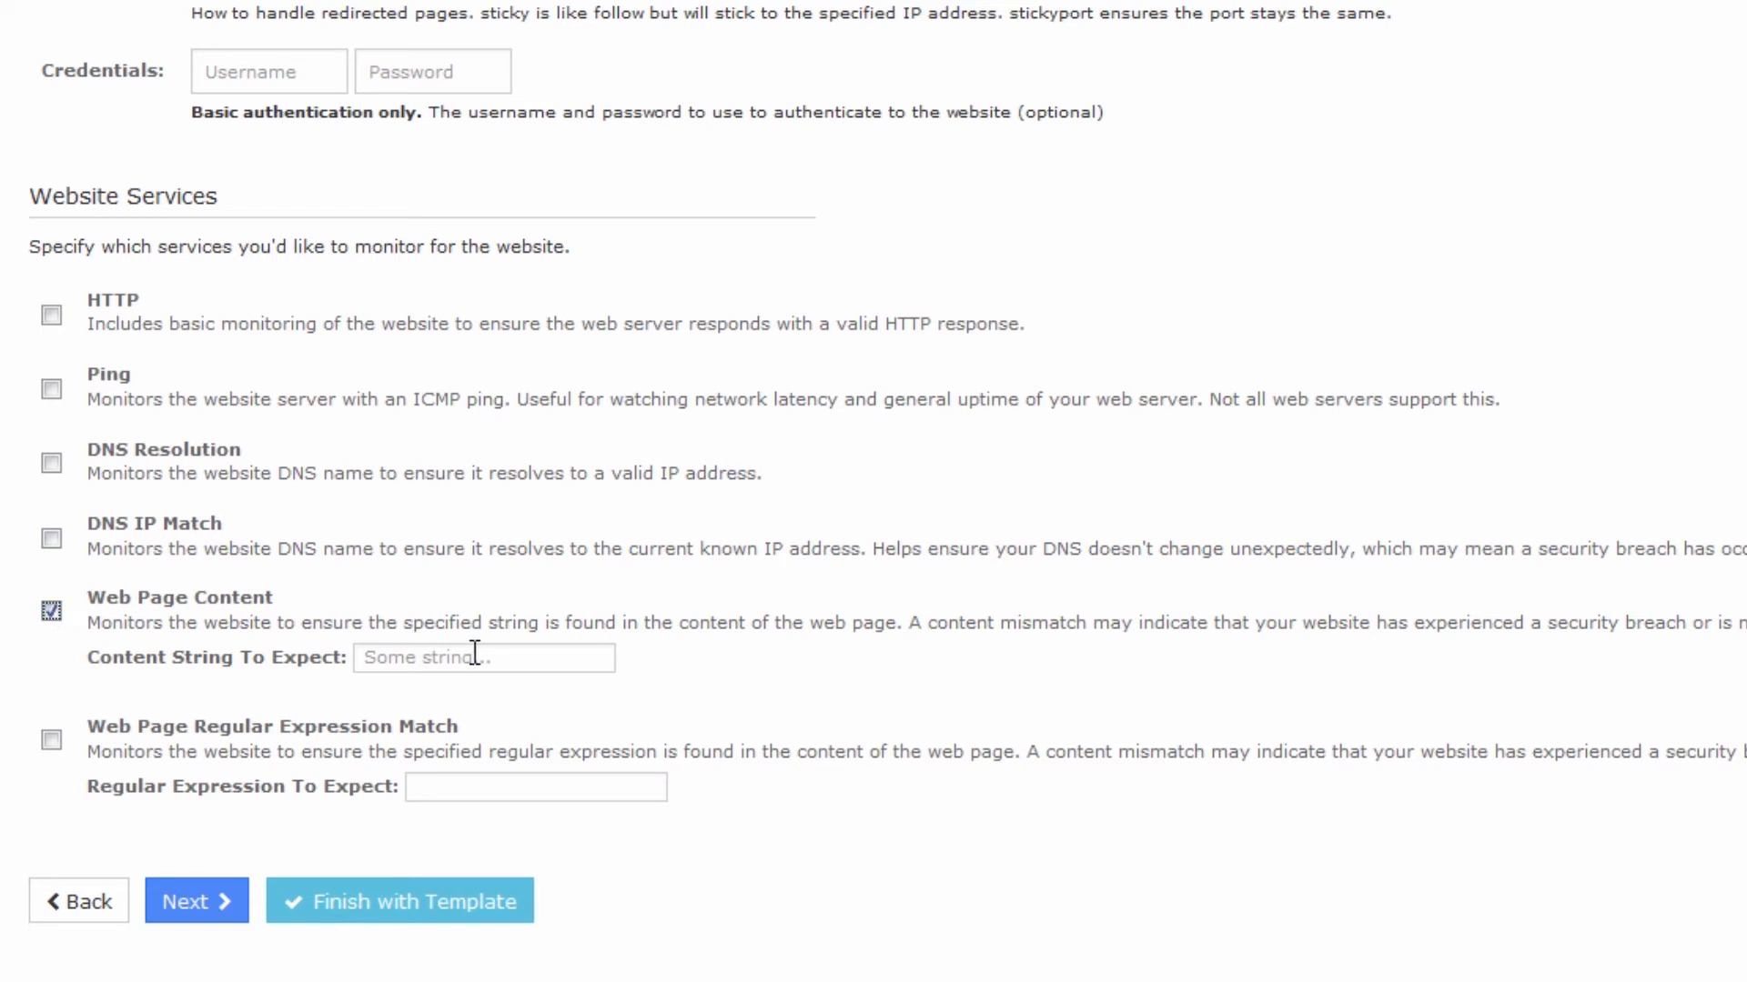
type("Helvetica Neue")
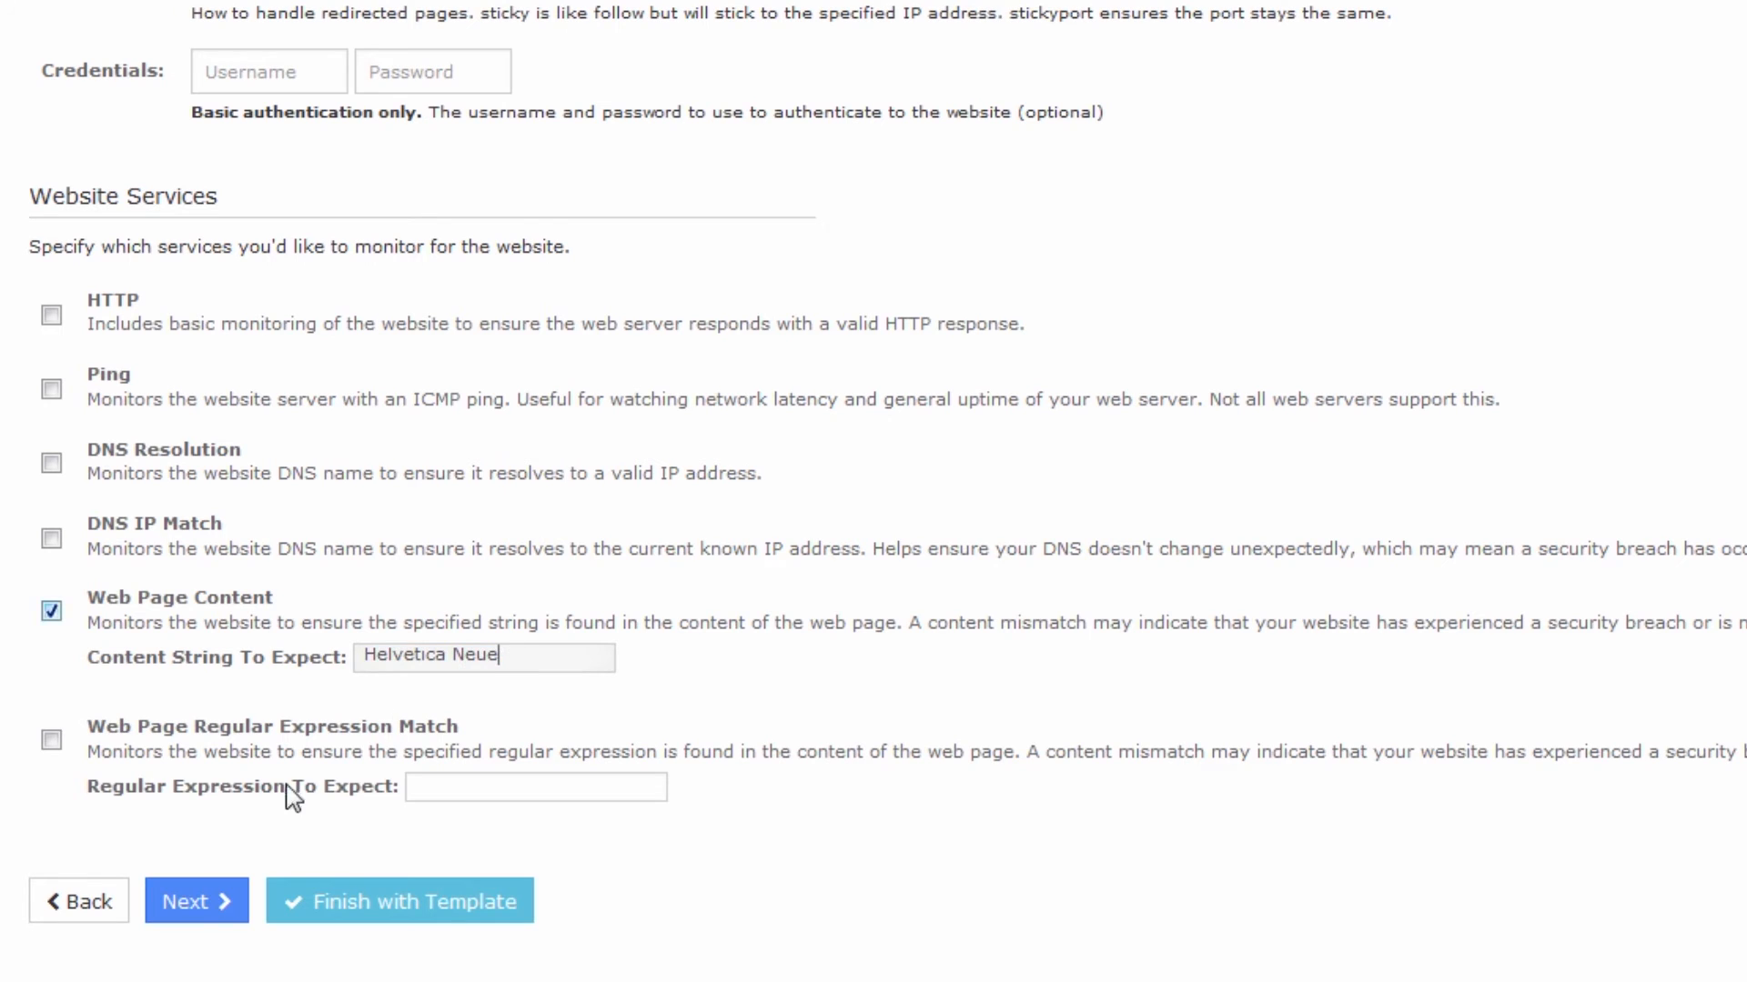
Finish the wizard so the example.com configuration is applied and the engine restarts
left_click(196, 900)
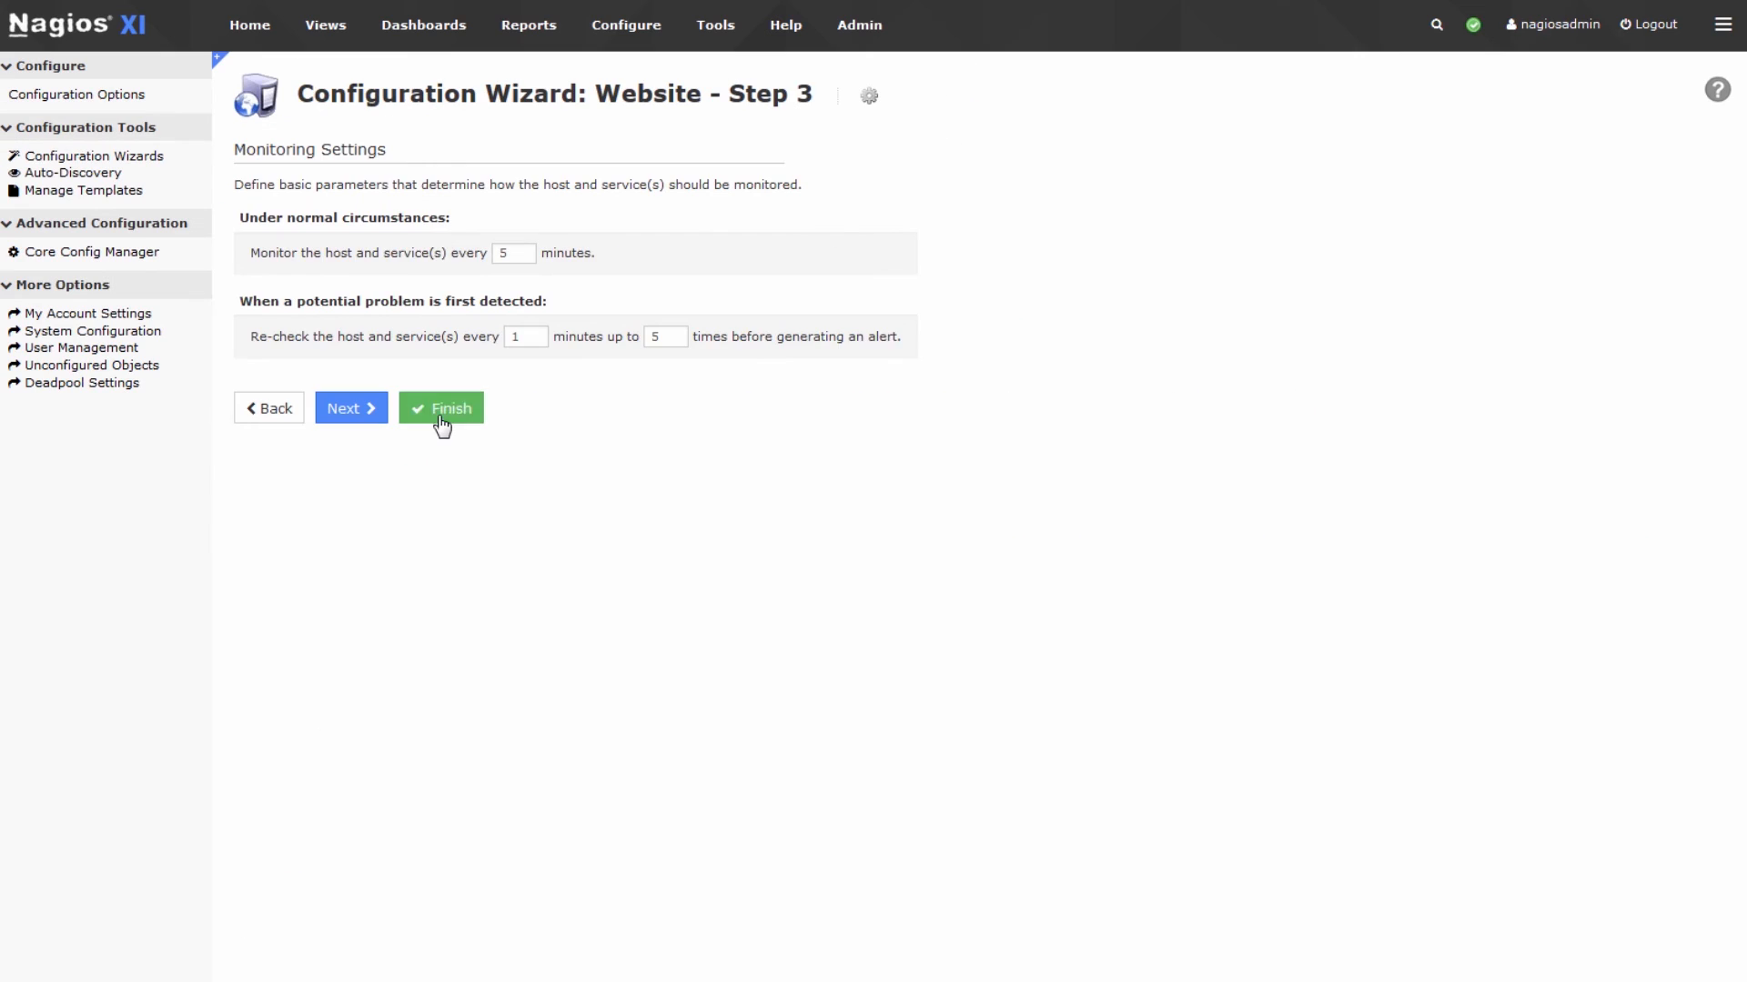
left_click(440, 406)
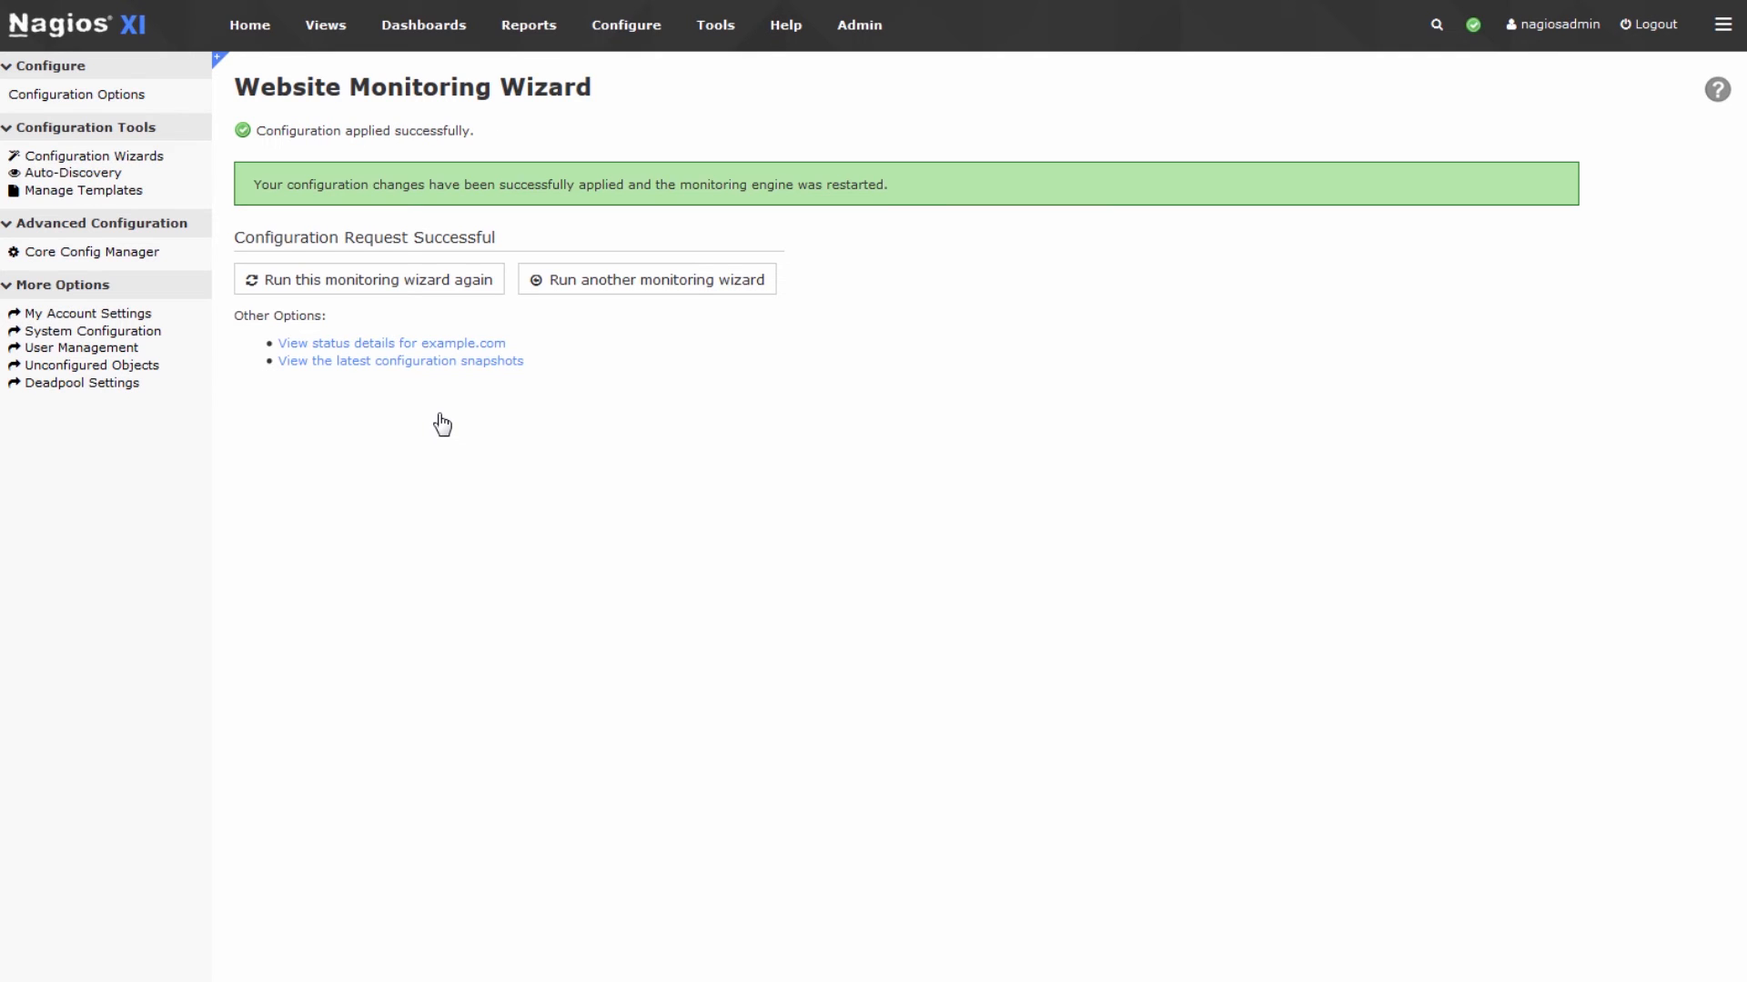
mouse_move(1430, 44)
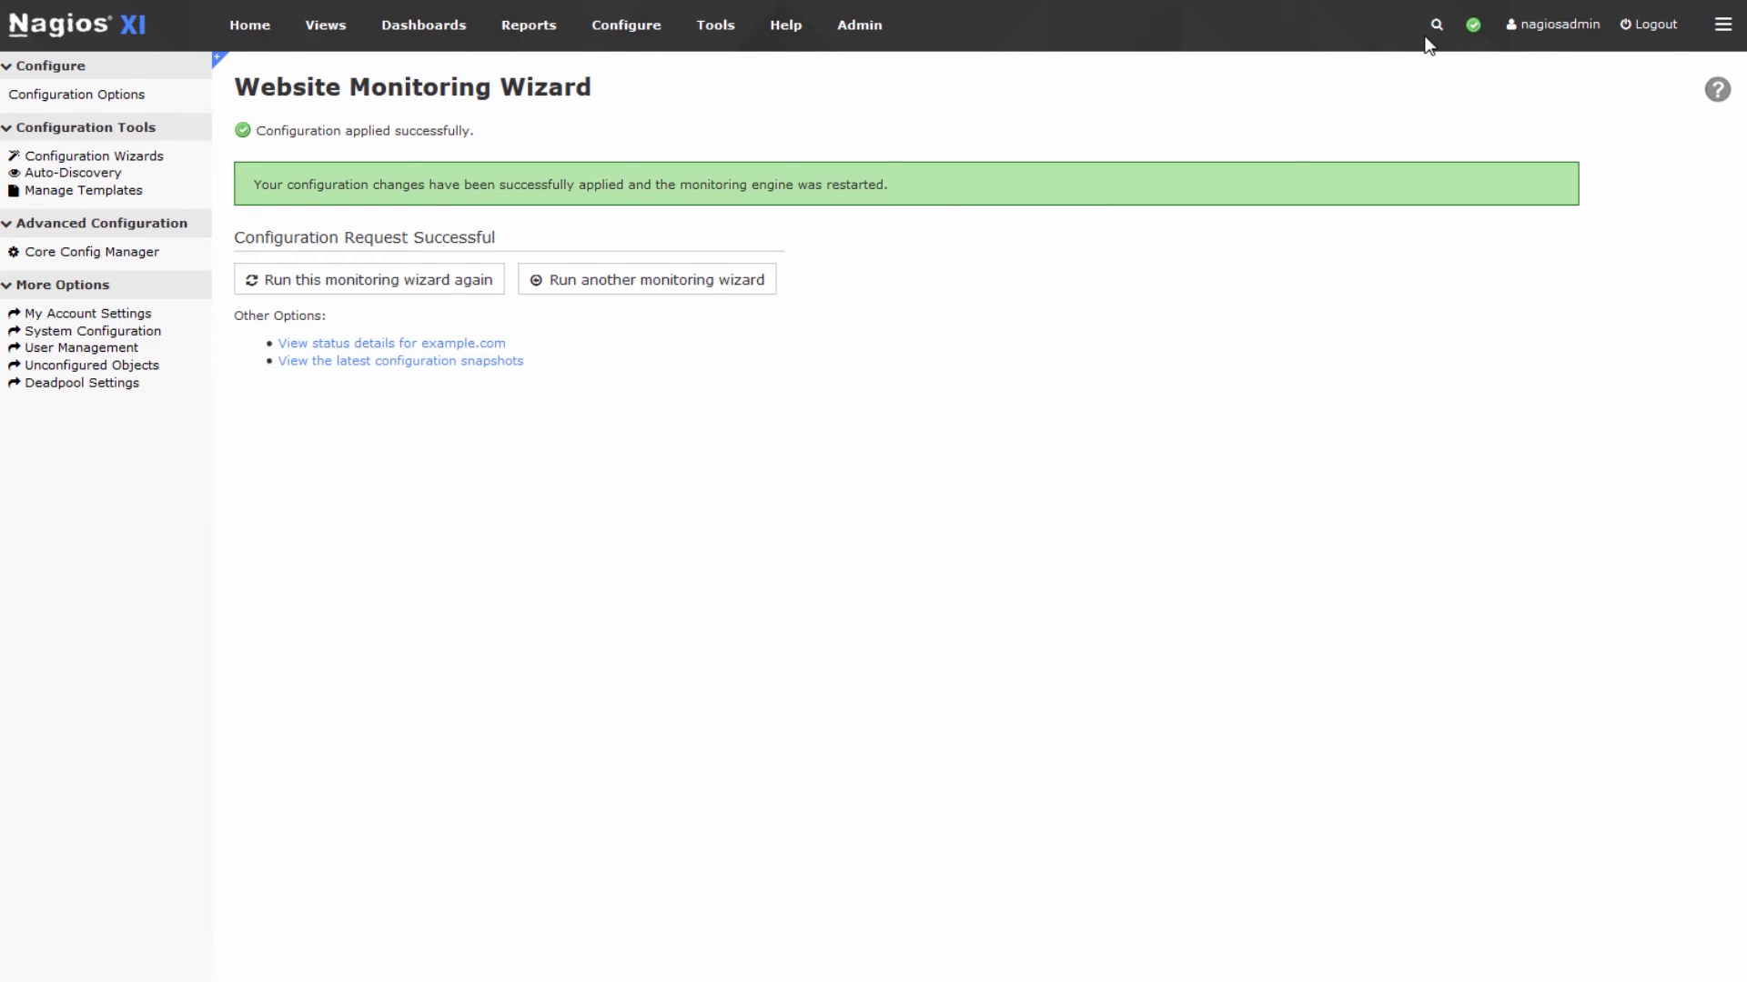
Search for 'example' and show the service status list for host example.com
left_click(1435, 23)
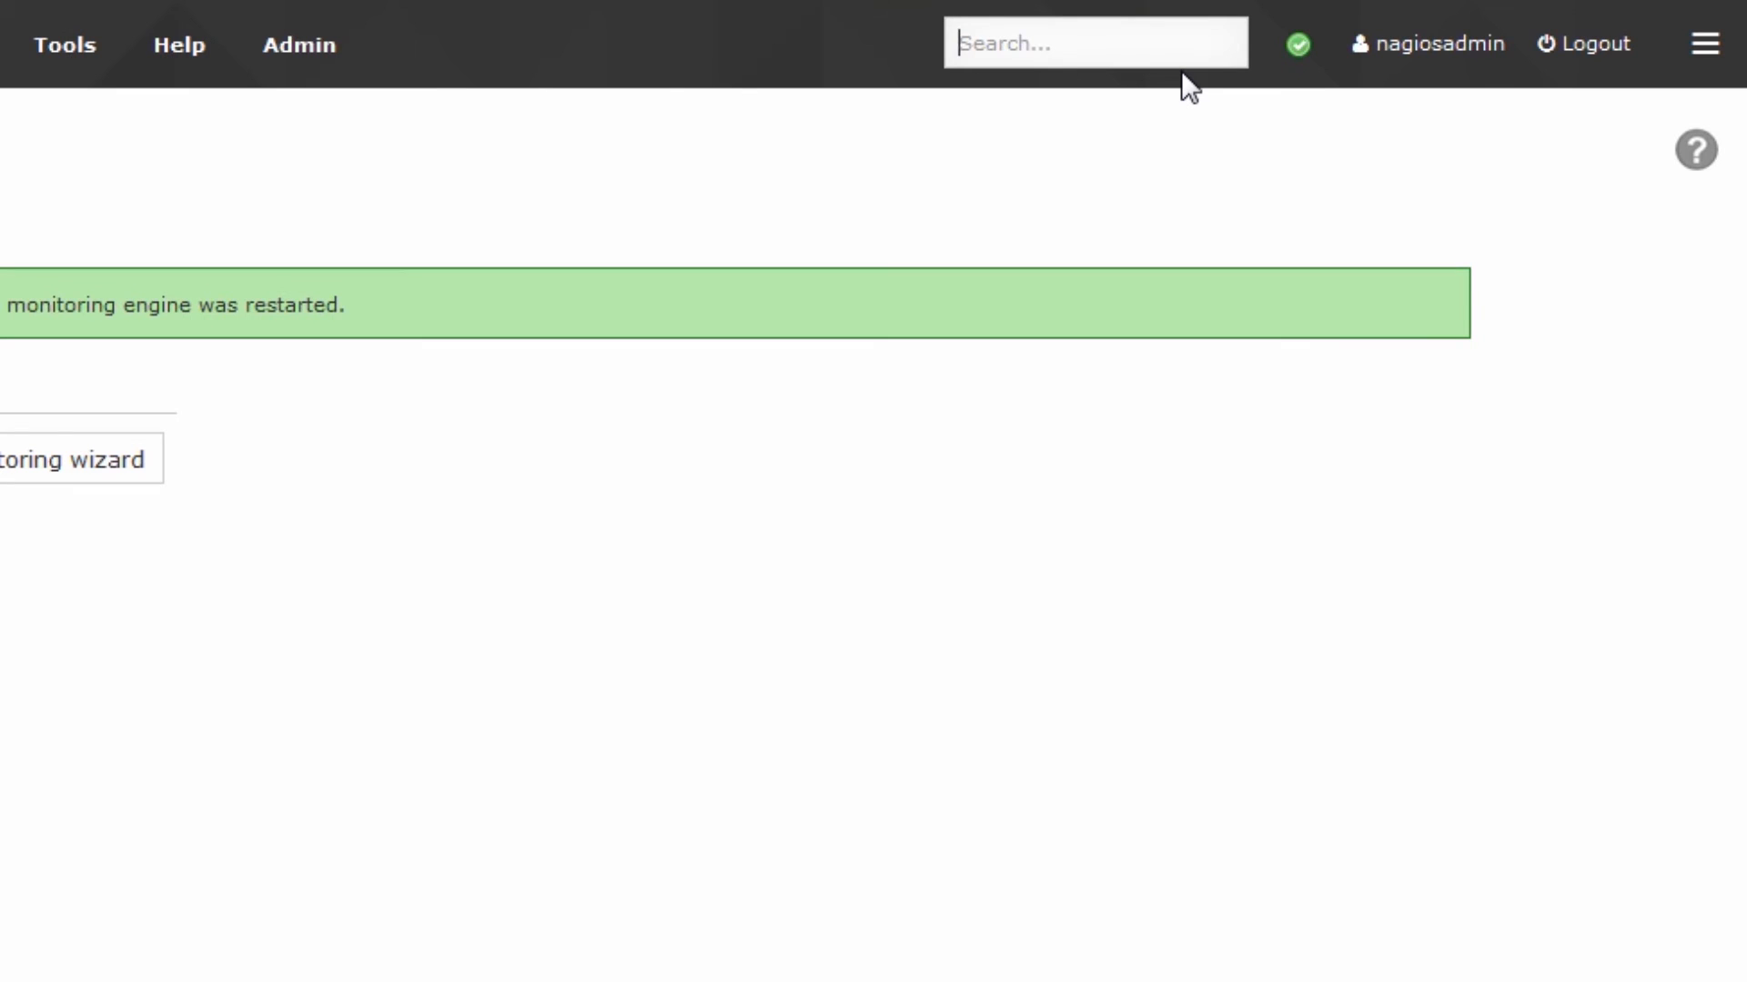
type("example")
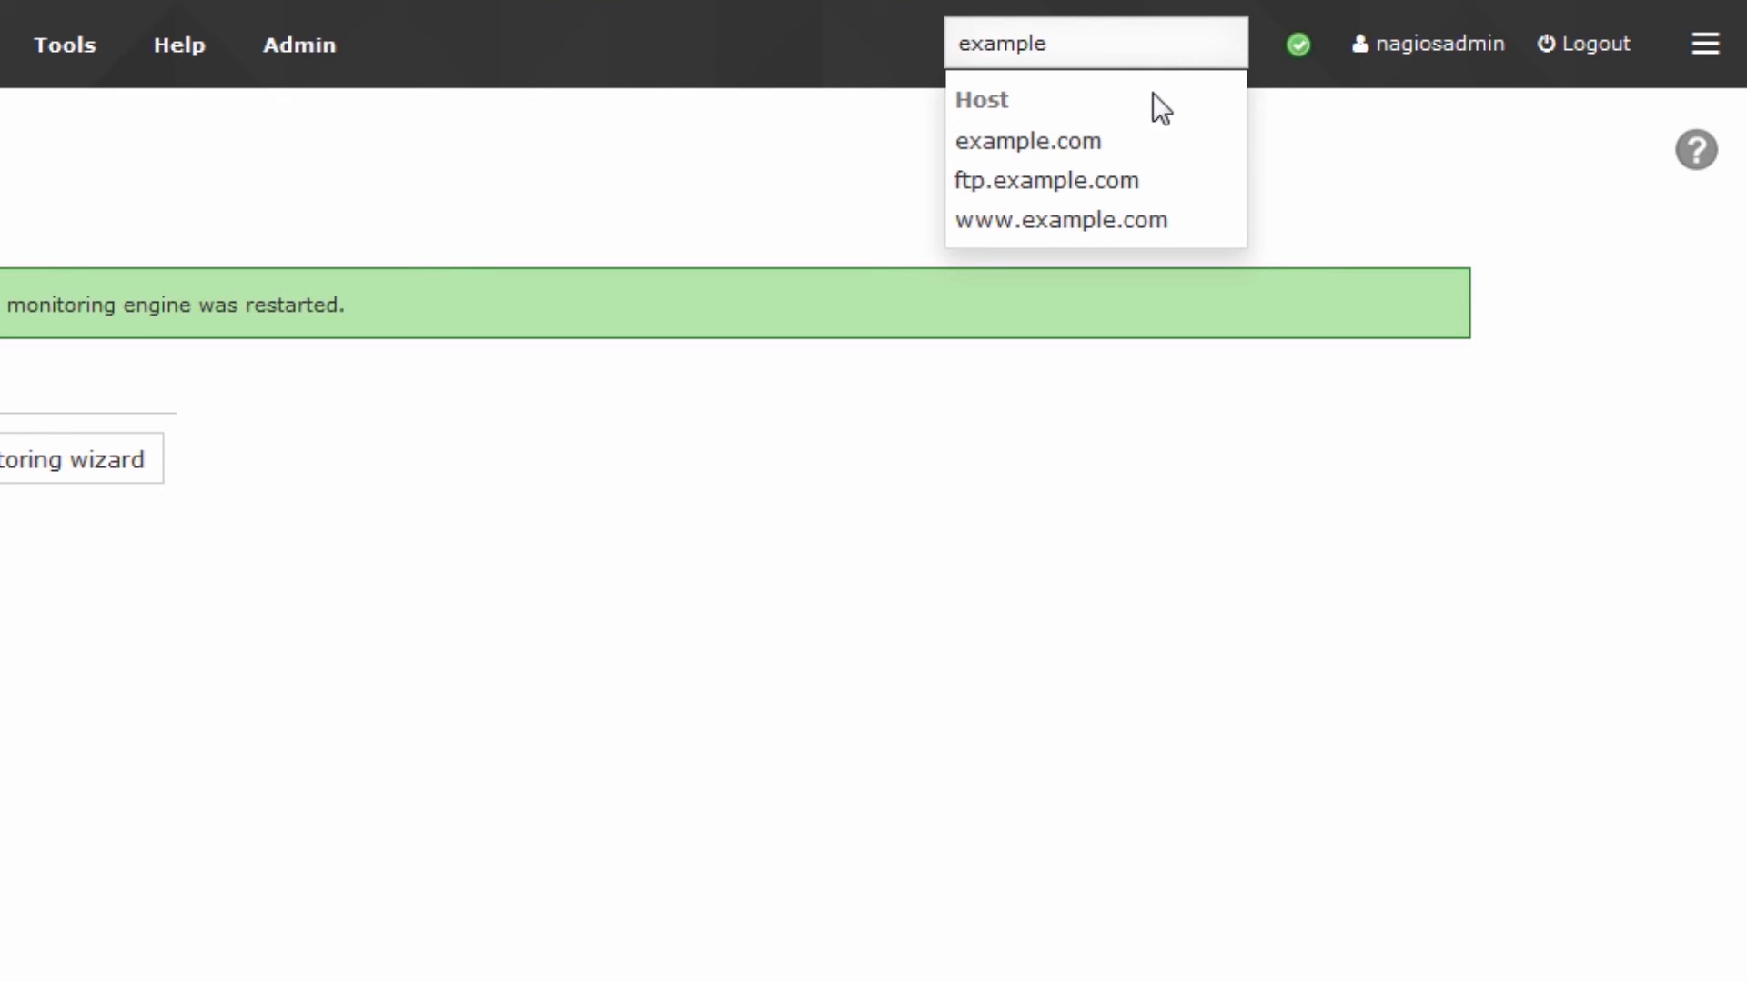
left_click(1027, 140)
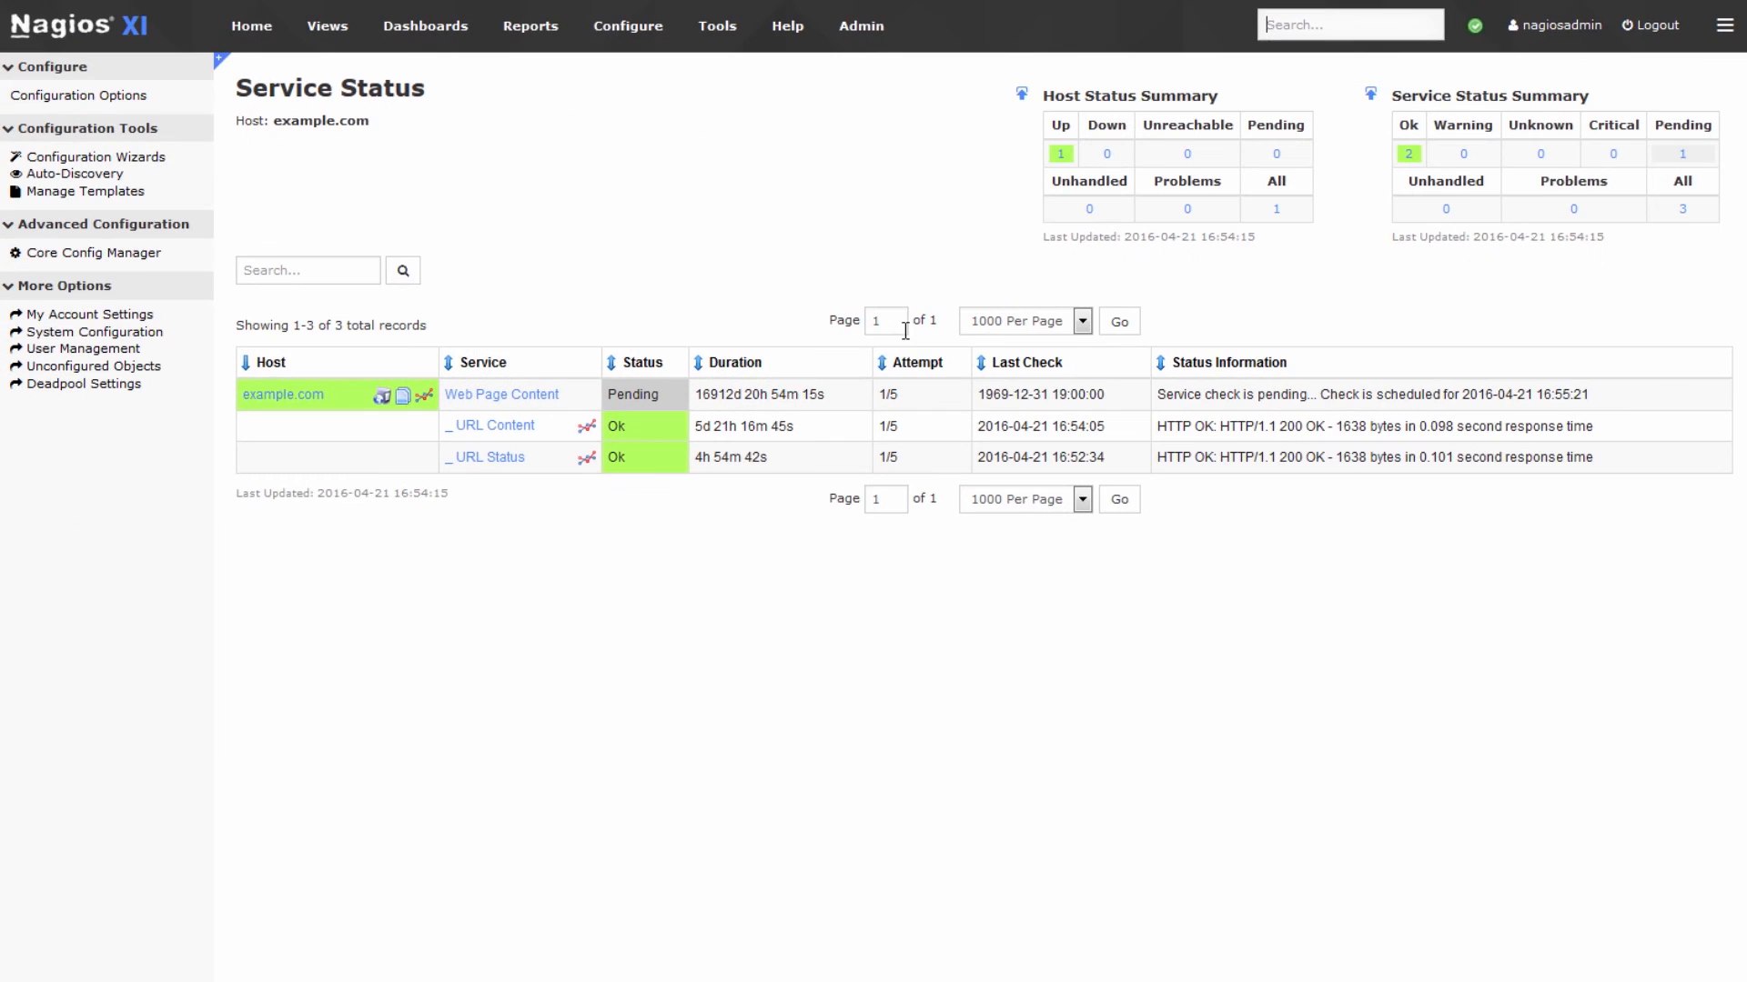
mouse_move(501, 394)
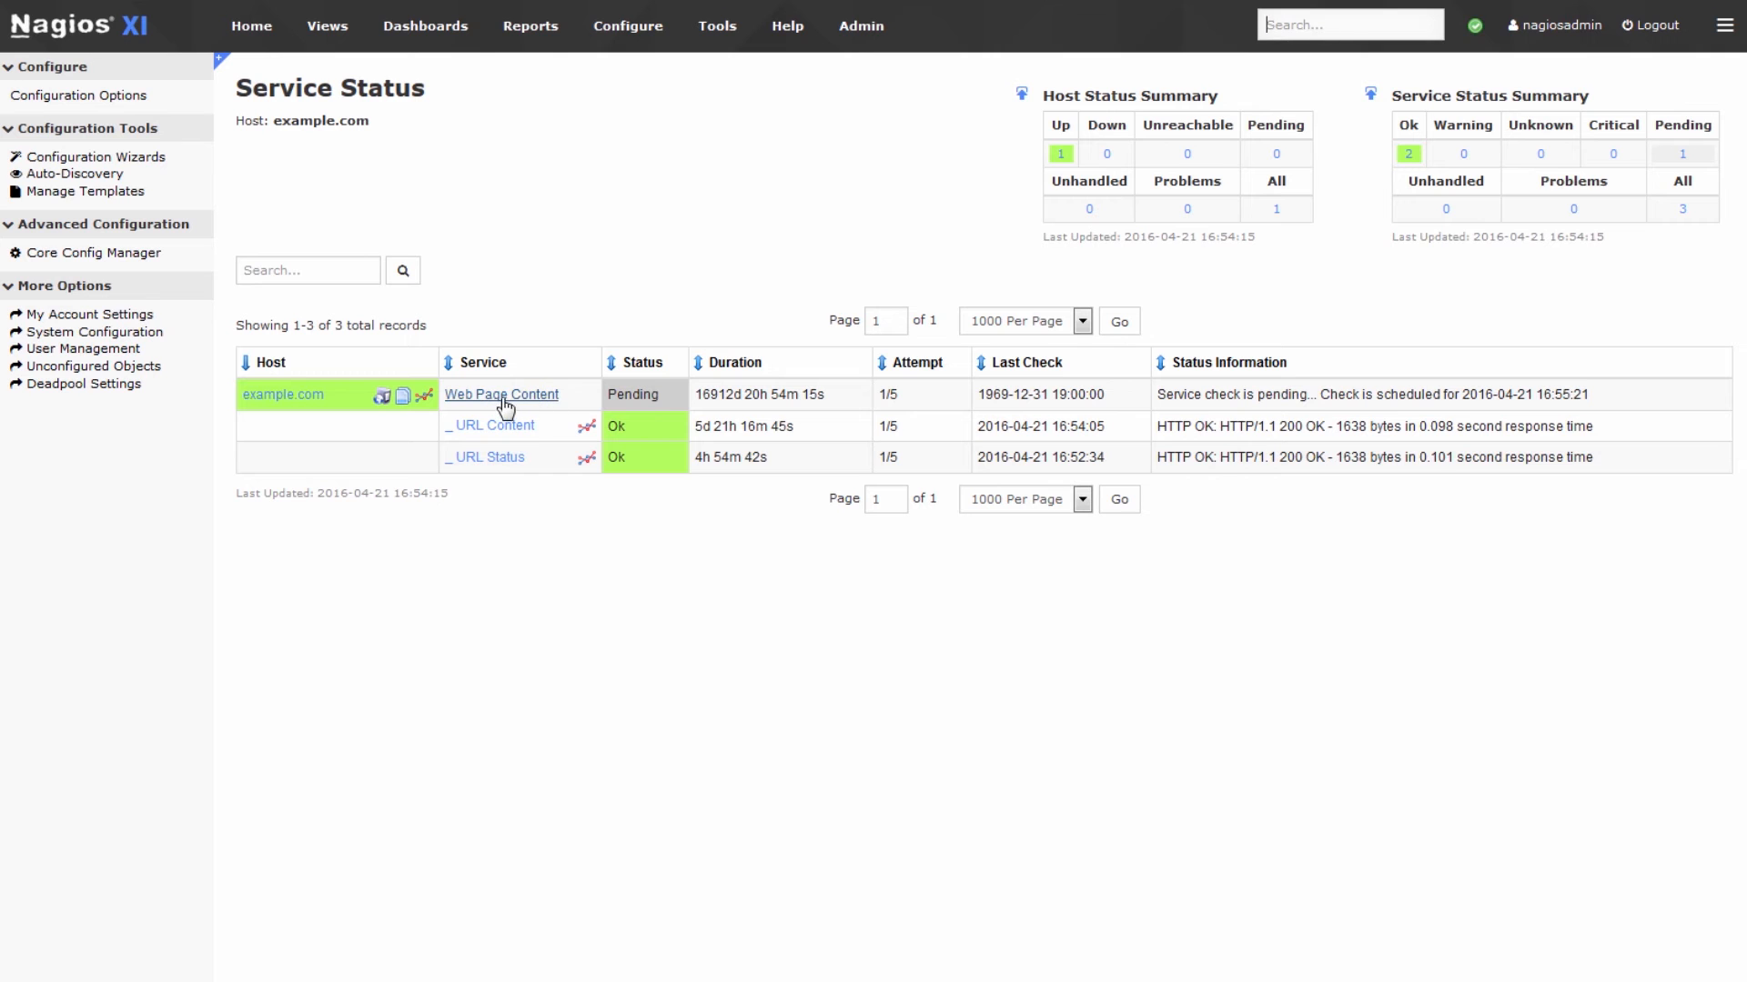
Force an immediate Web Page Content check on example.com and confirm the HTTP 200 OK result
left_click(500, 395)
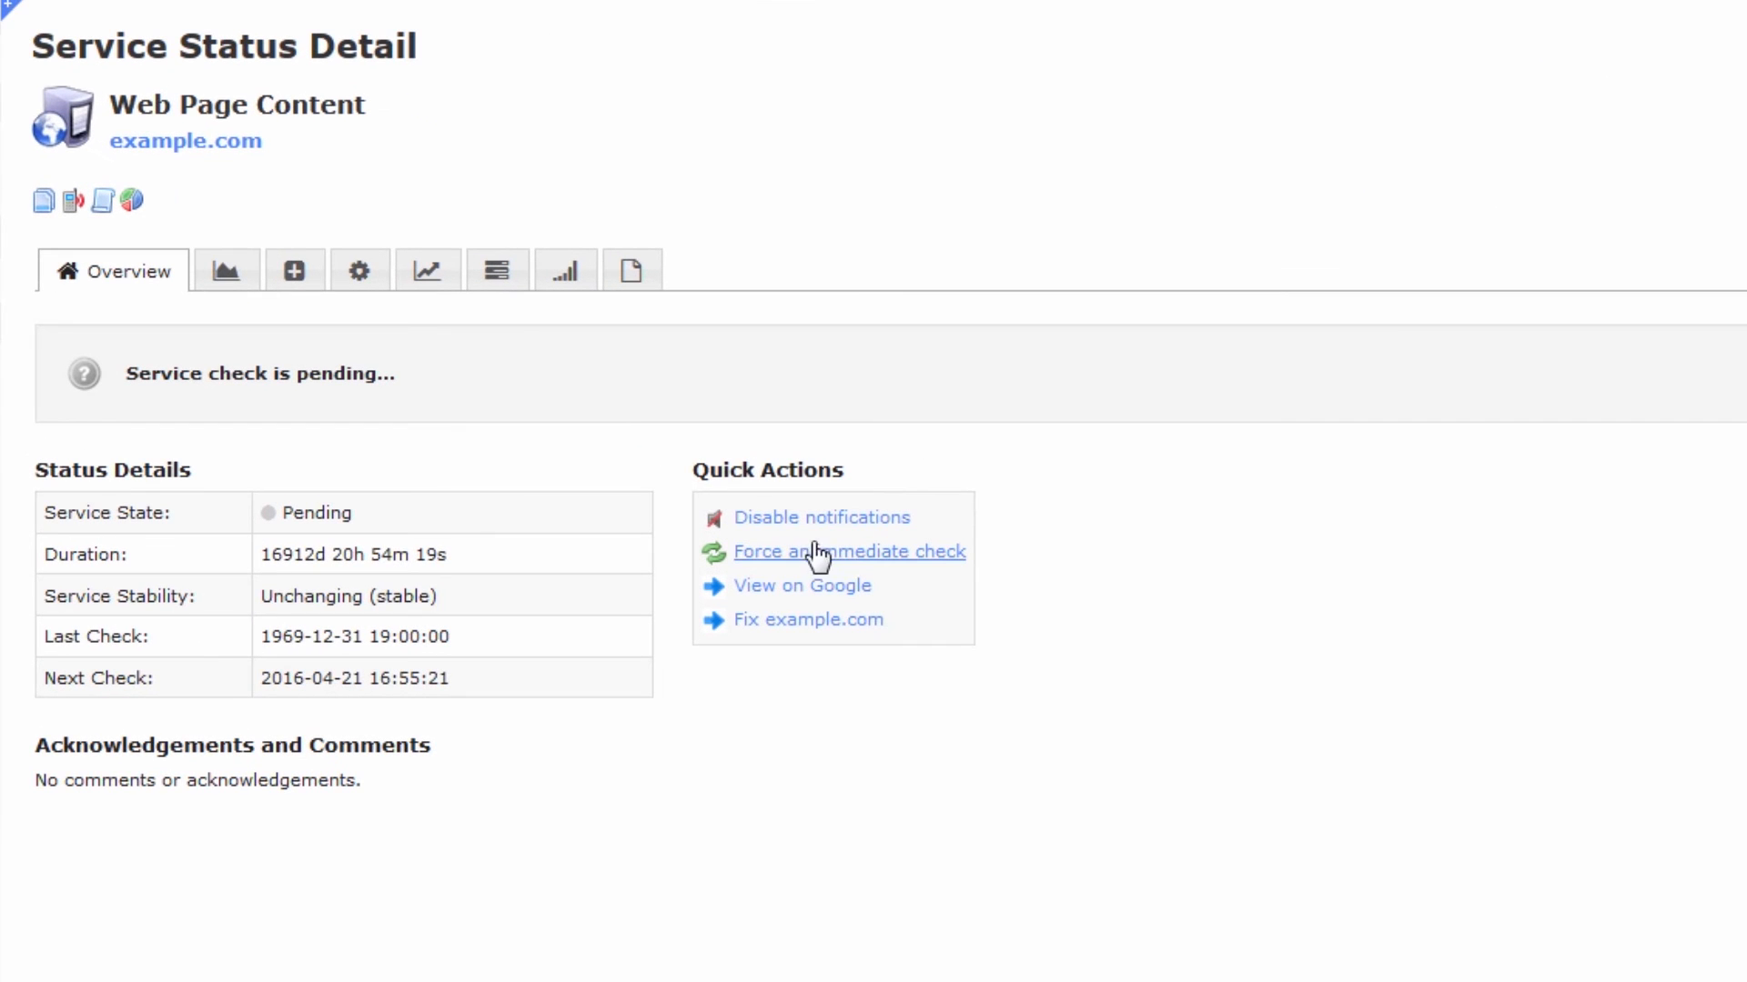
left_click(847, 551)
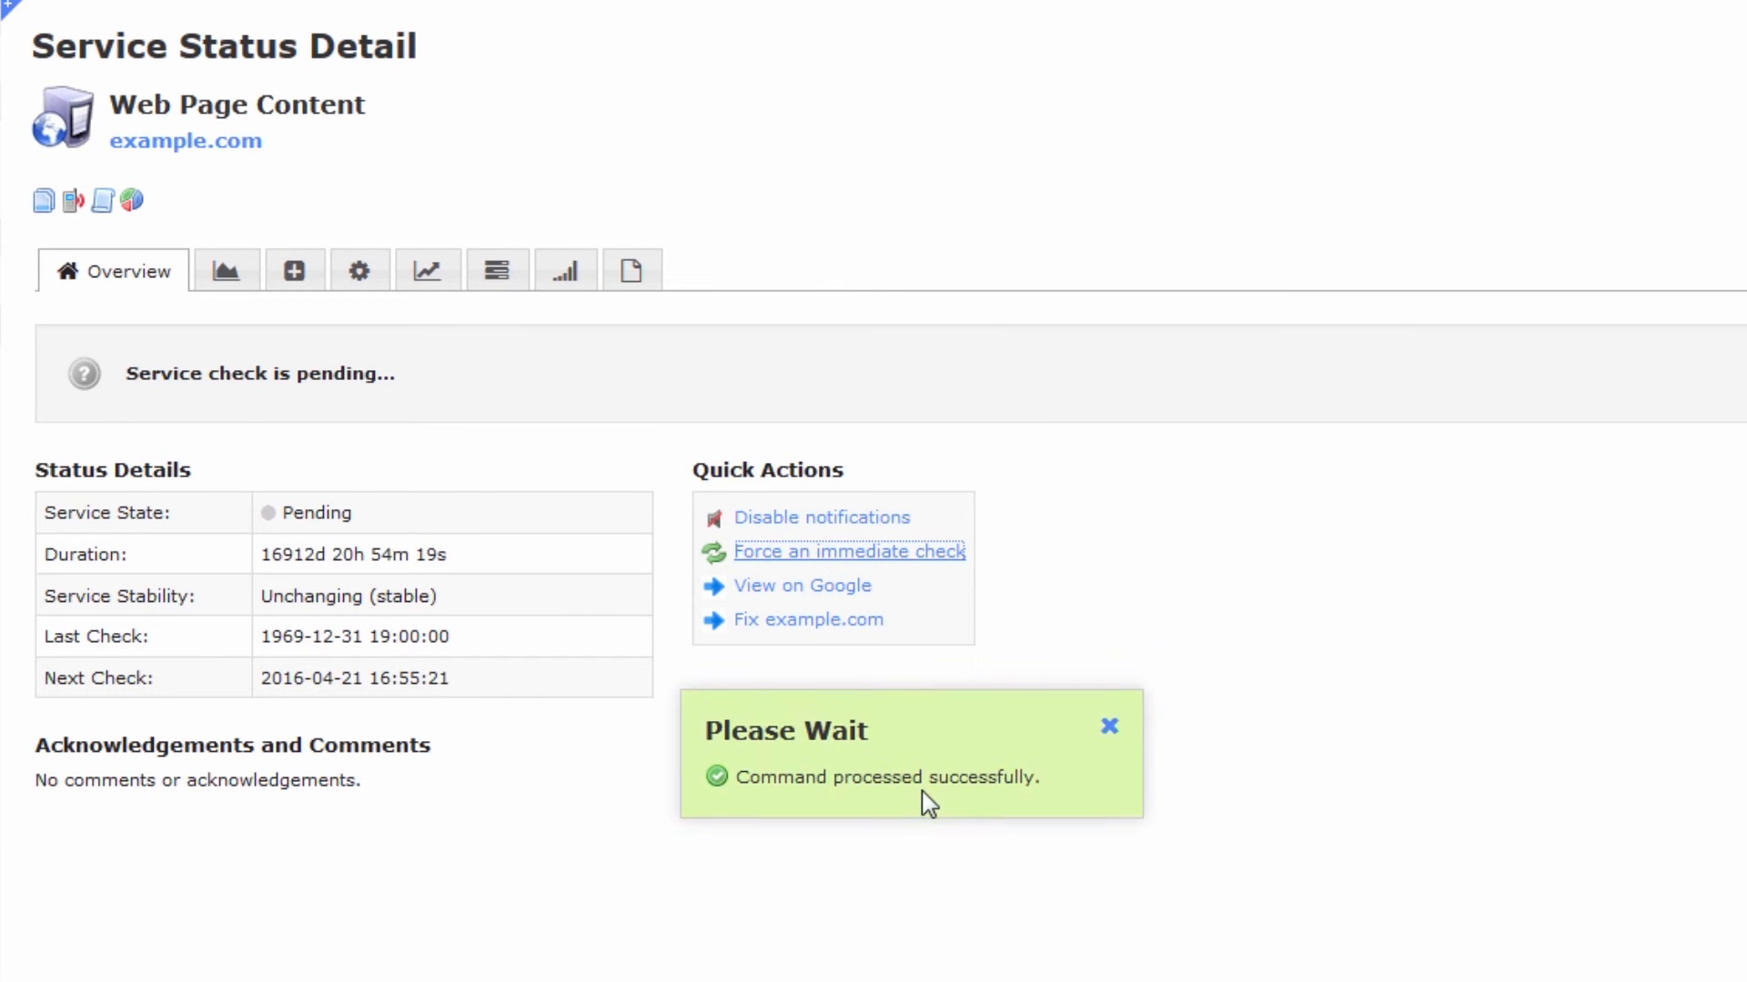
left_click(1108, 726)
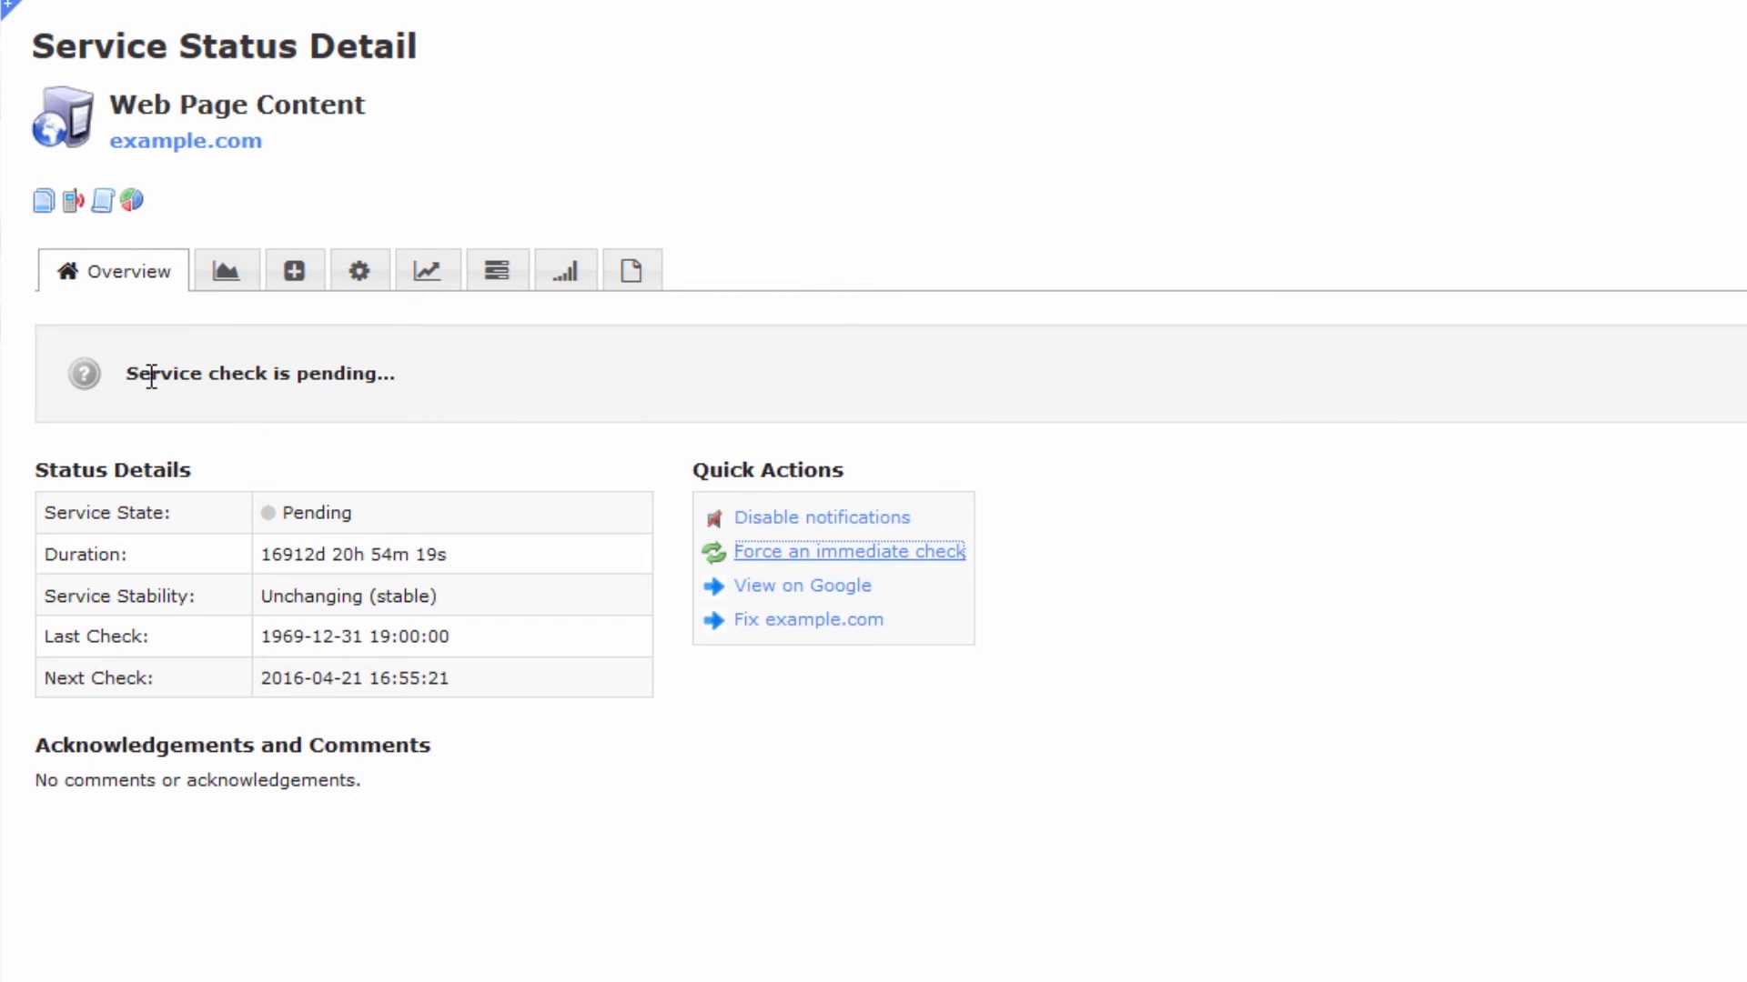
mouse_move(399, 444)
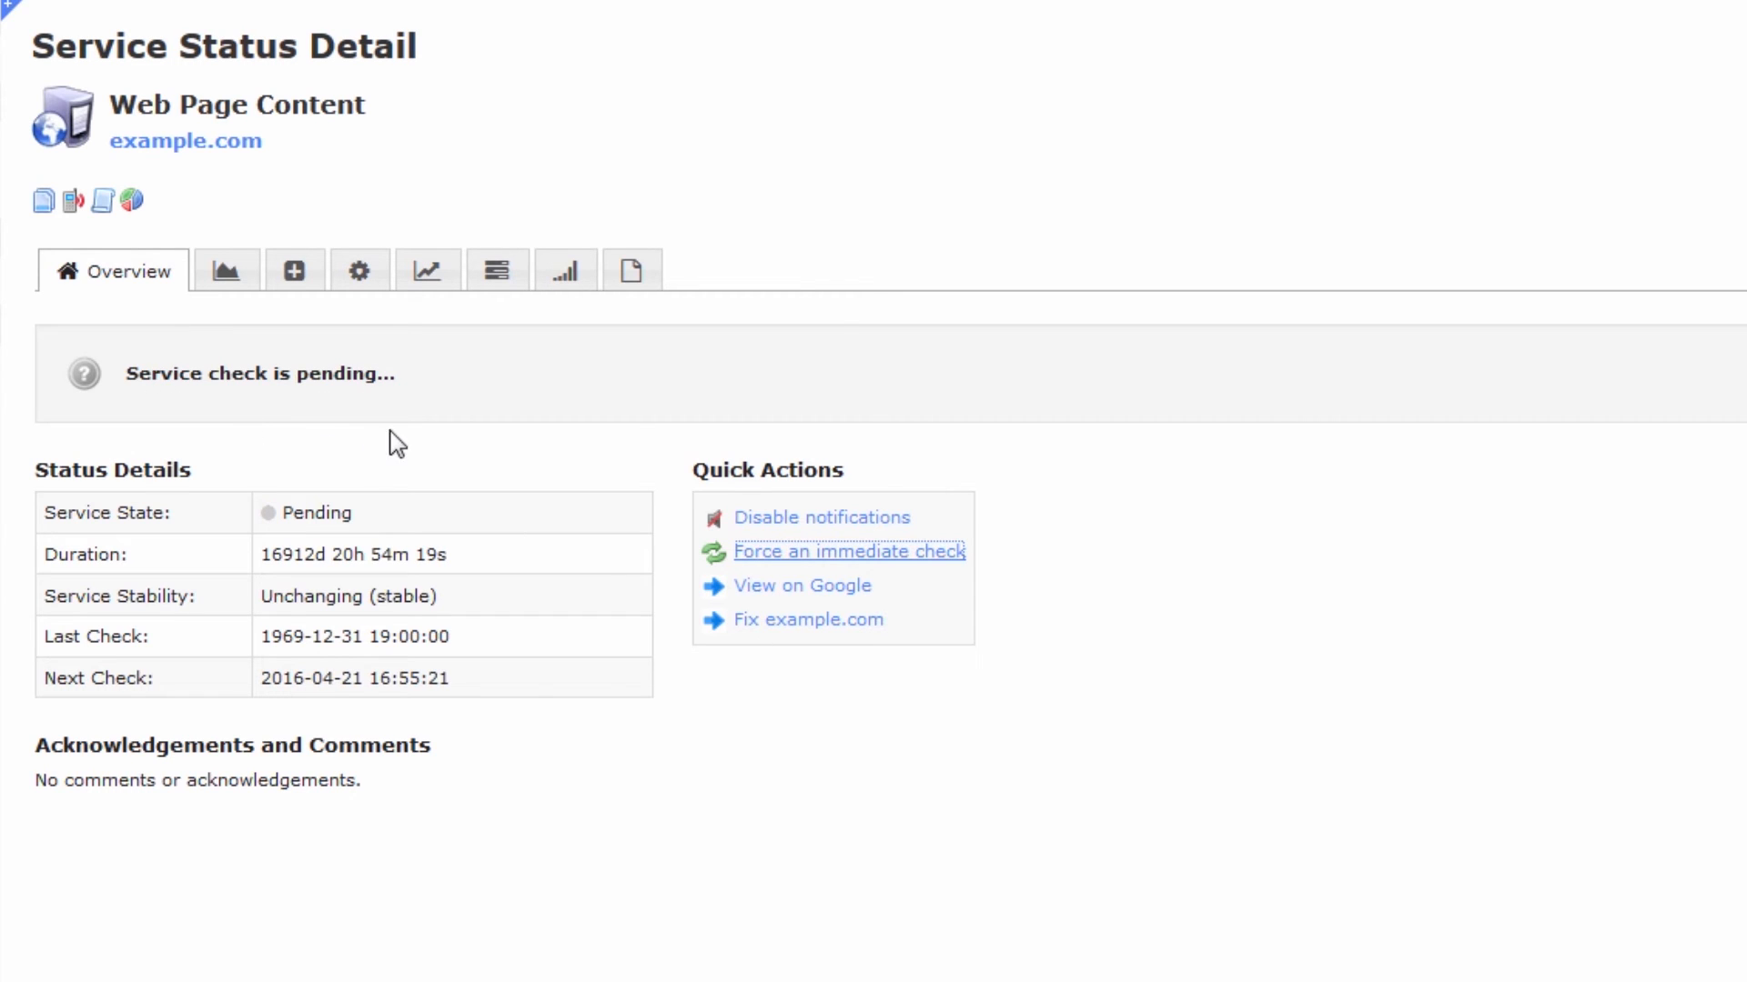
left_click(848, 551)
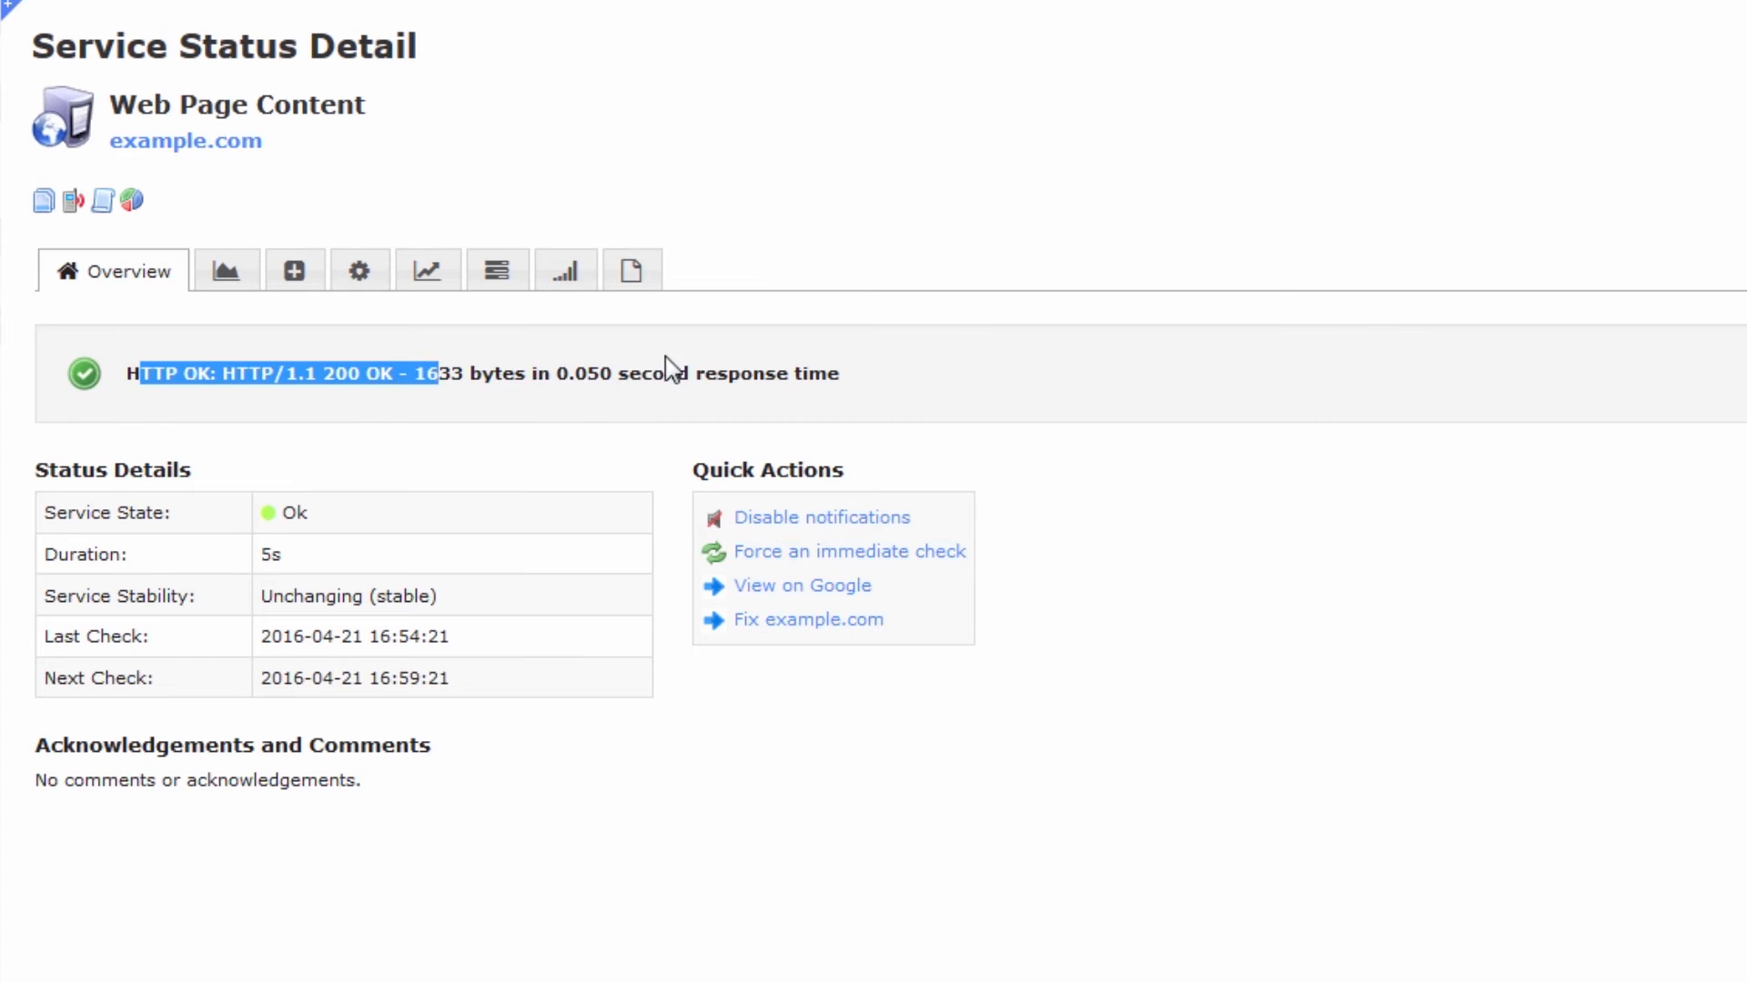